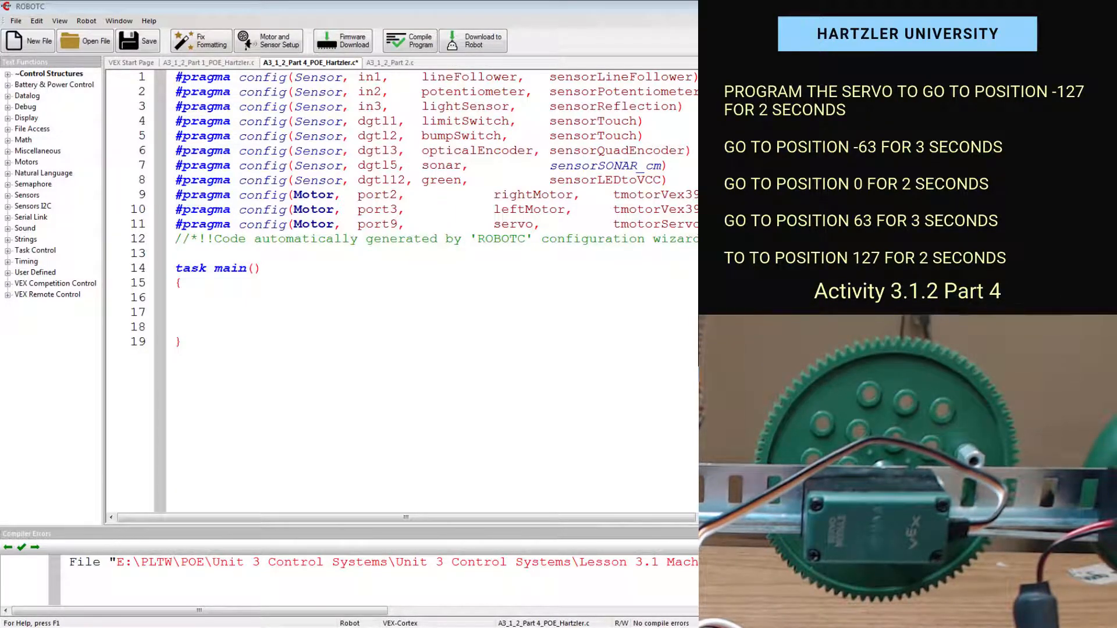
# - Begin the first command inside task main with the partial call setServo(servo,
pyautogui.click(199, 312)
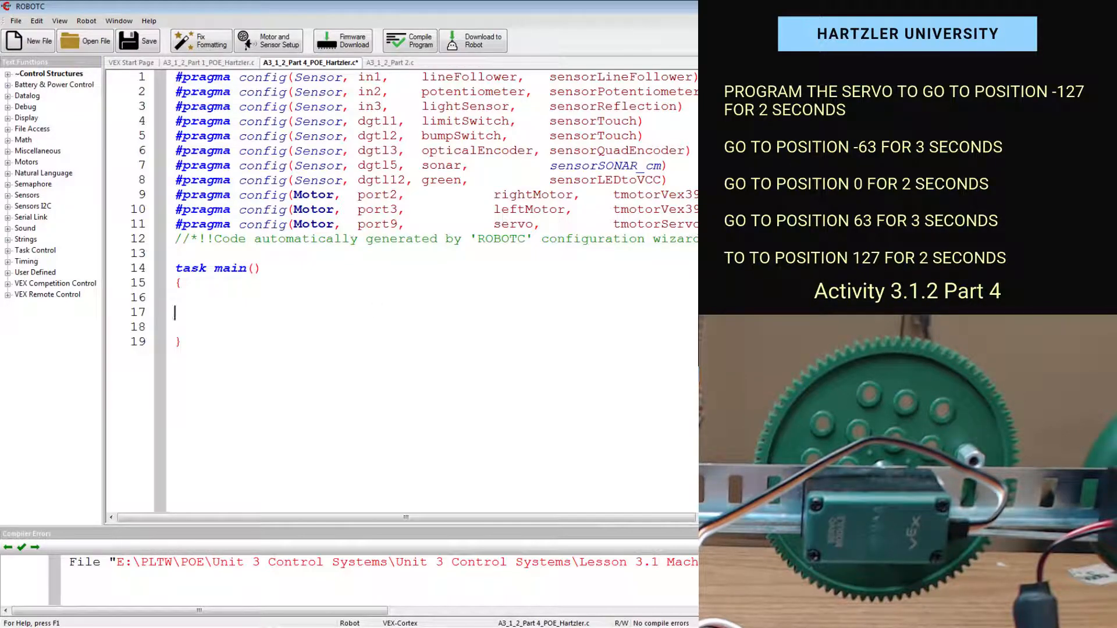
pyautogui.write('set')
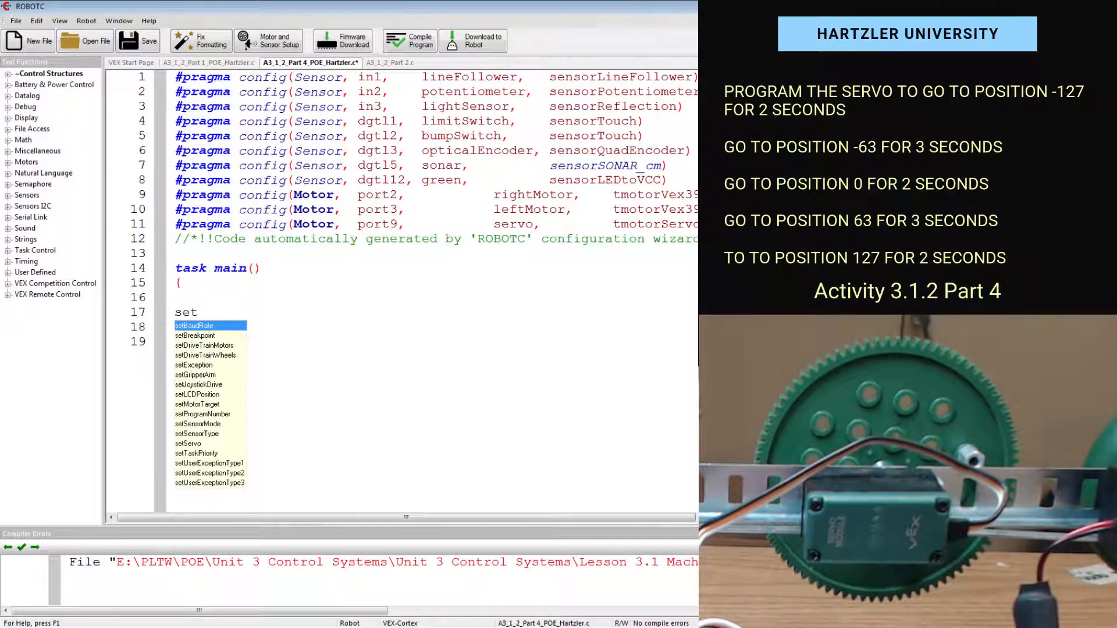
pyautogui.write('Ser')
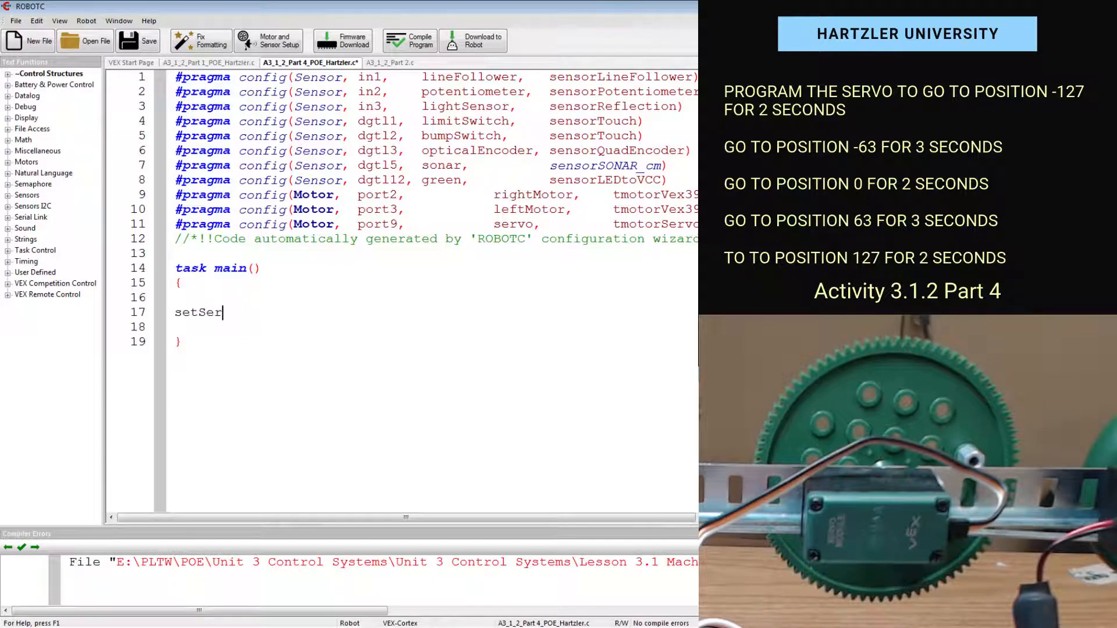
pyautogui.write('vo (')
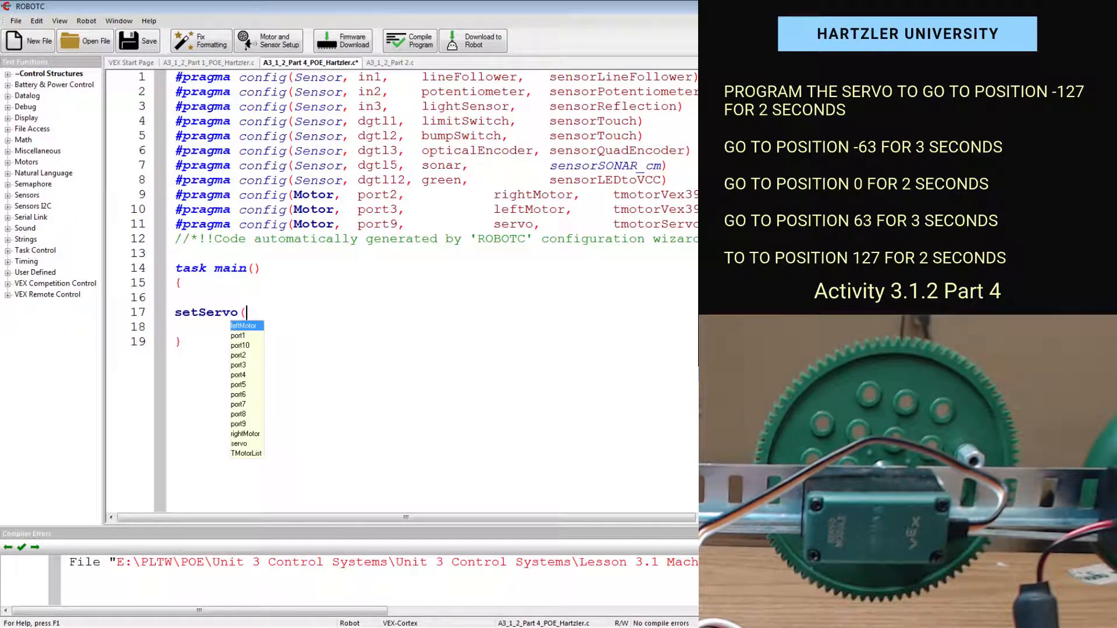
pyautogui.write('servo')
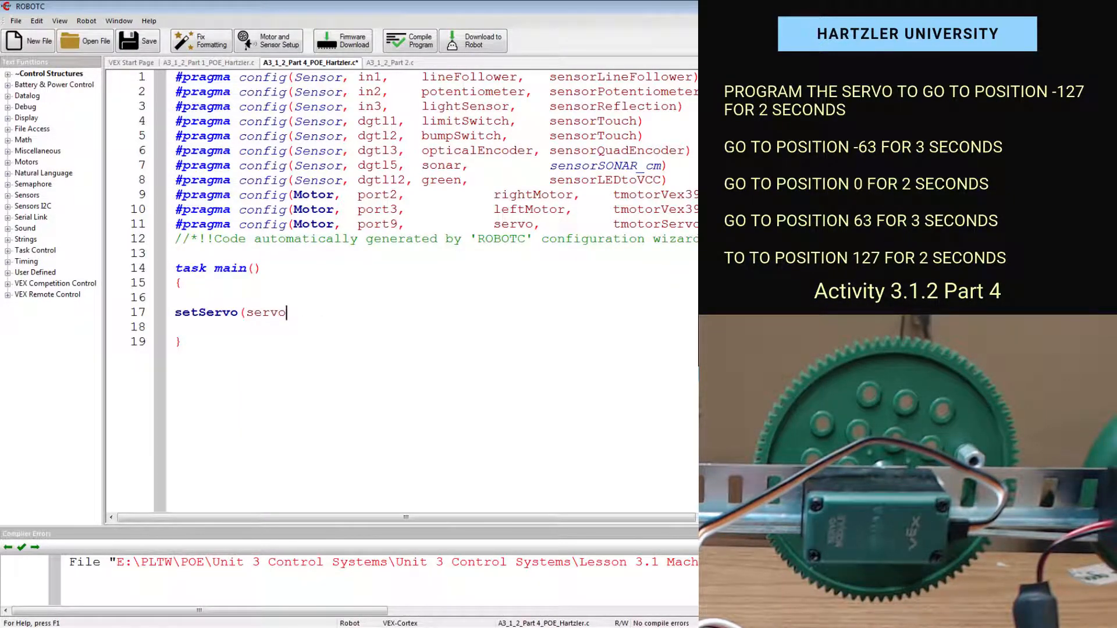
pyautogui.write(',')
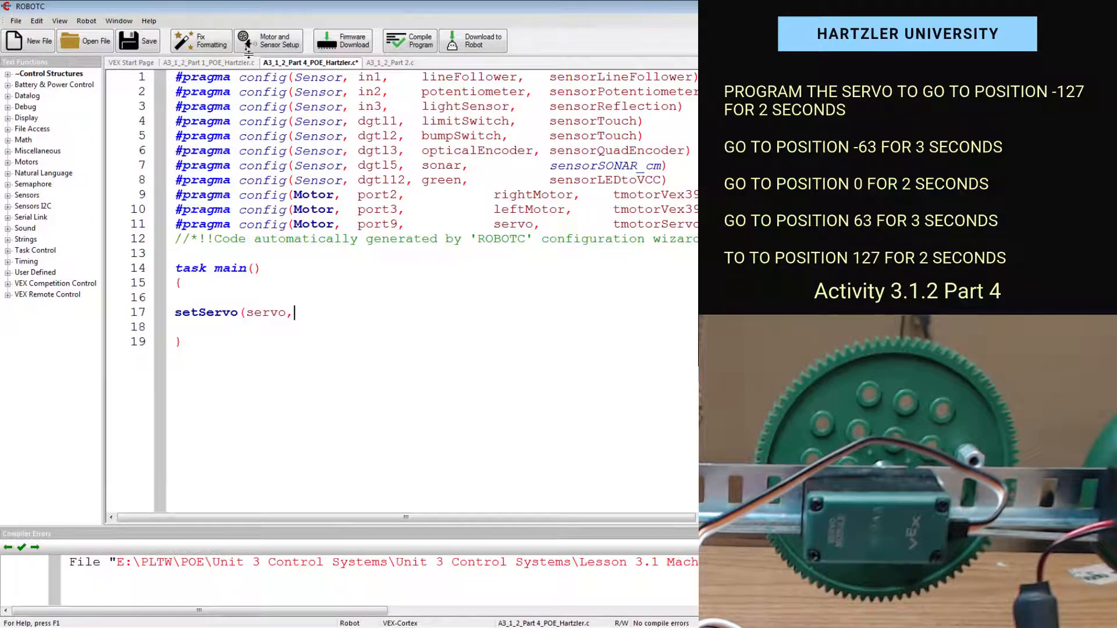
pyautogui.click(269, 39)
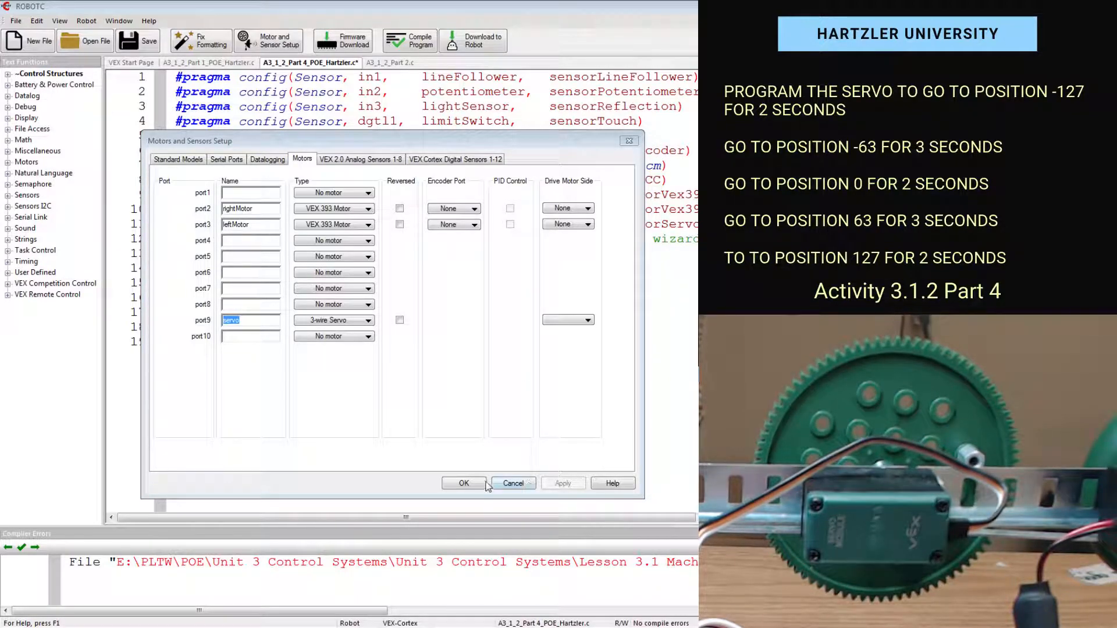
pyautogui.click(462, 484)
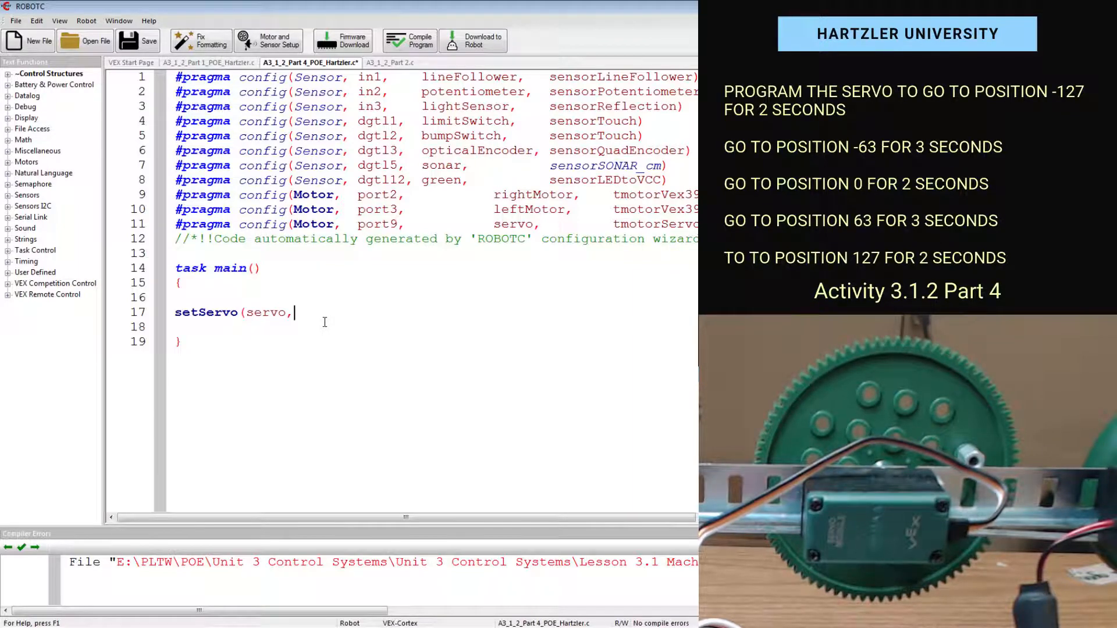
# - Finish step one as setServo(servo,-127); followed by wait(2);
pyautogui.write('-127);')
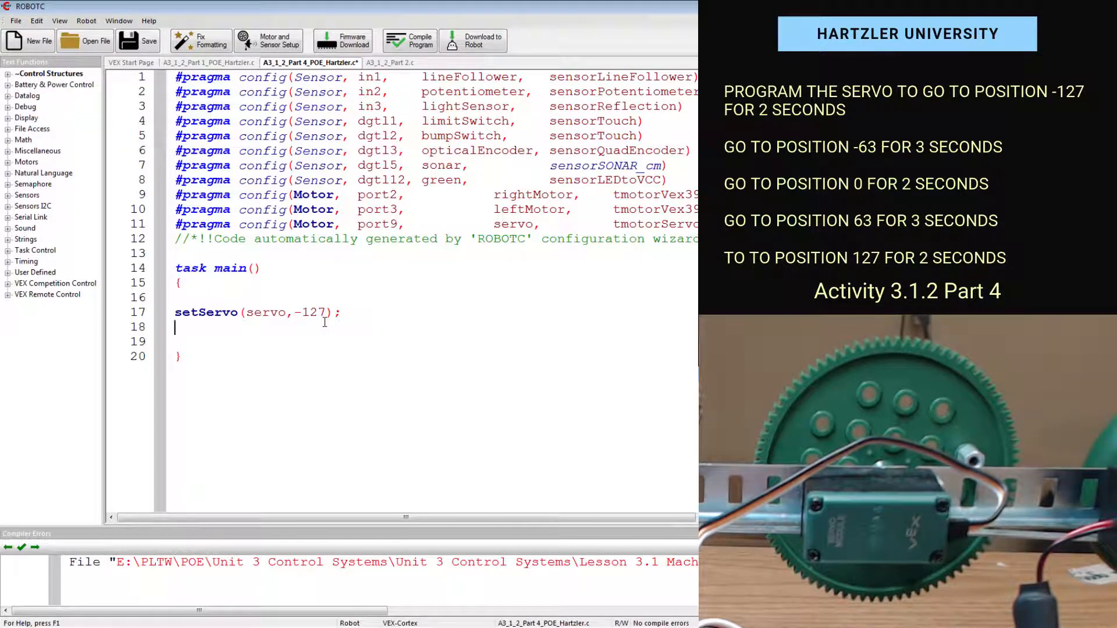
pyautogui.write('wait(20')
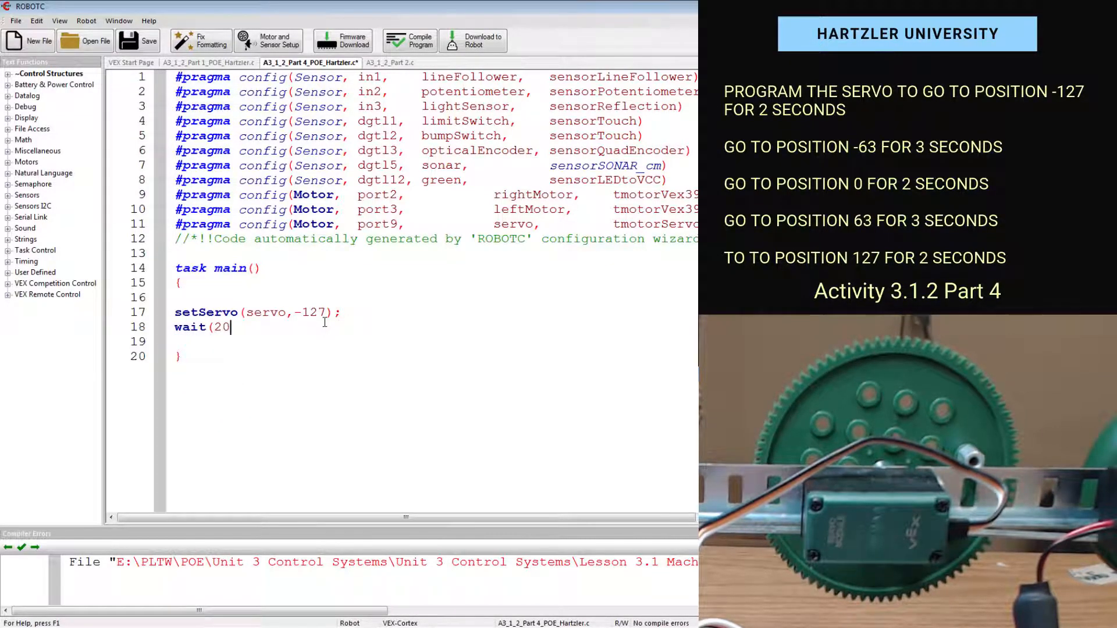
pyautogui.write(');')
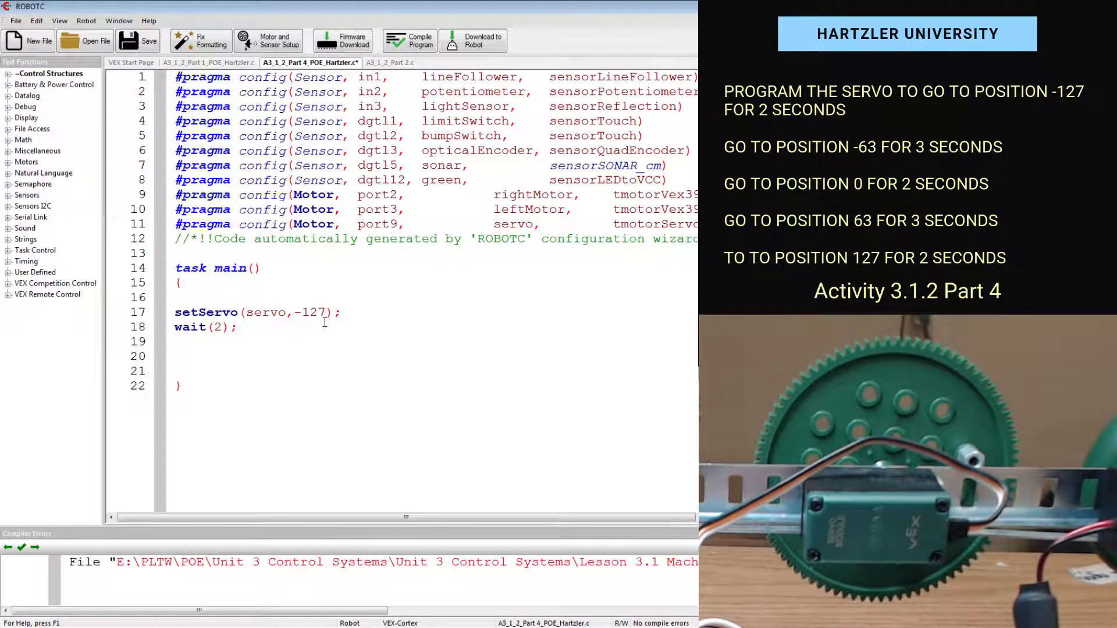
# - Add a //step 2 comment with setServo(servo,-63); and wait(3);
pyautogui.write('//')
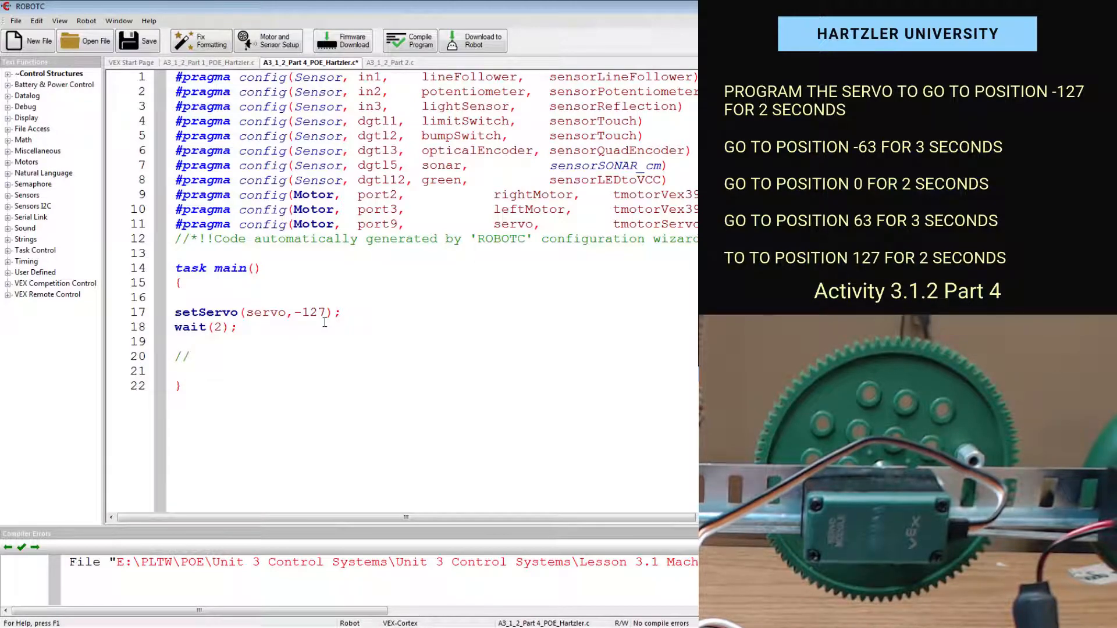
pyautogui.write('step 2')
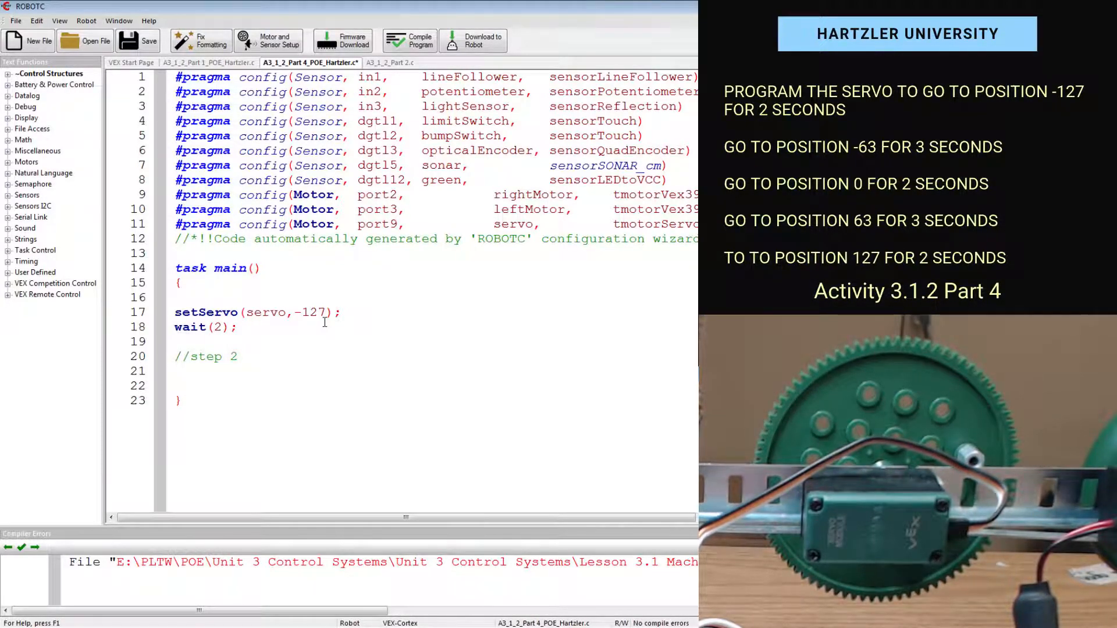
pyautogui.write('setServo(servo')
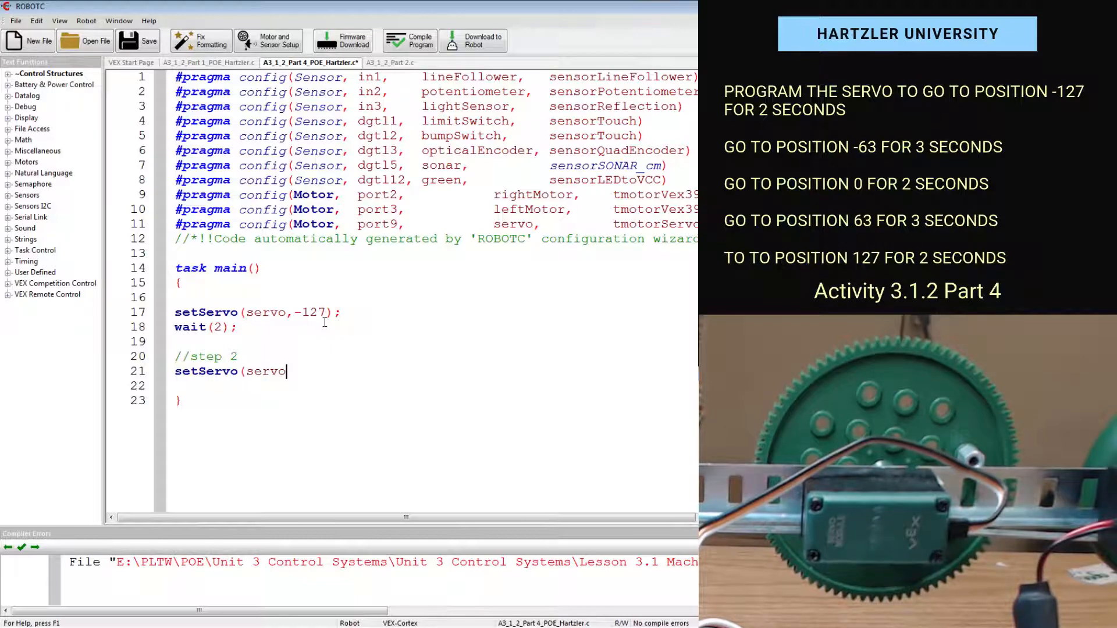
pyautogui.write('-')
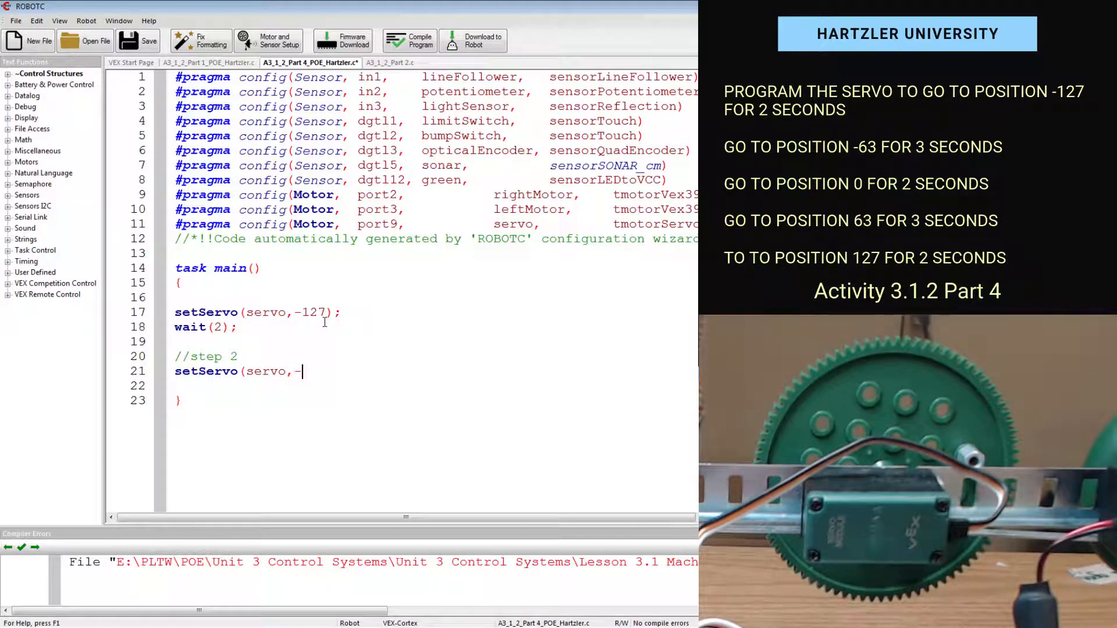
pyautogui.write('63);')
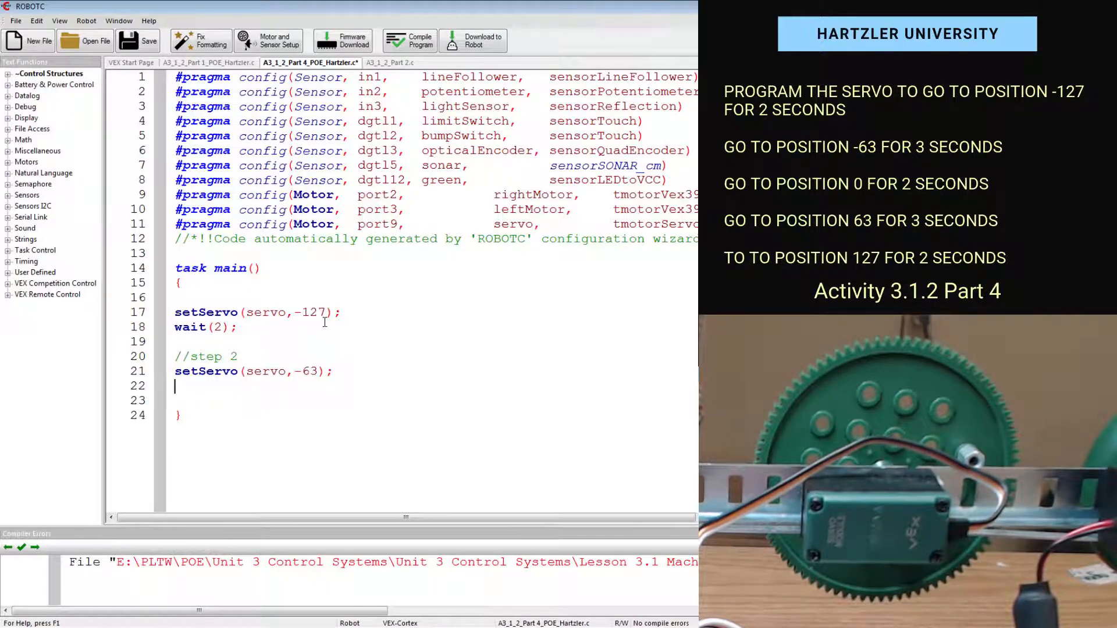
pyautogui.write('wait(3);')
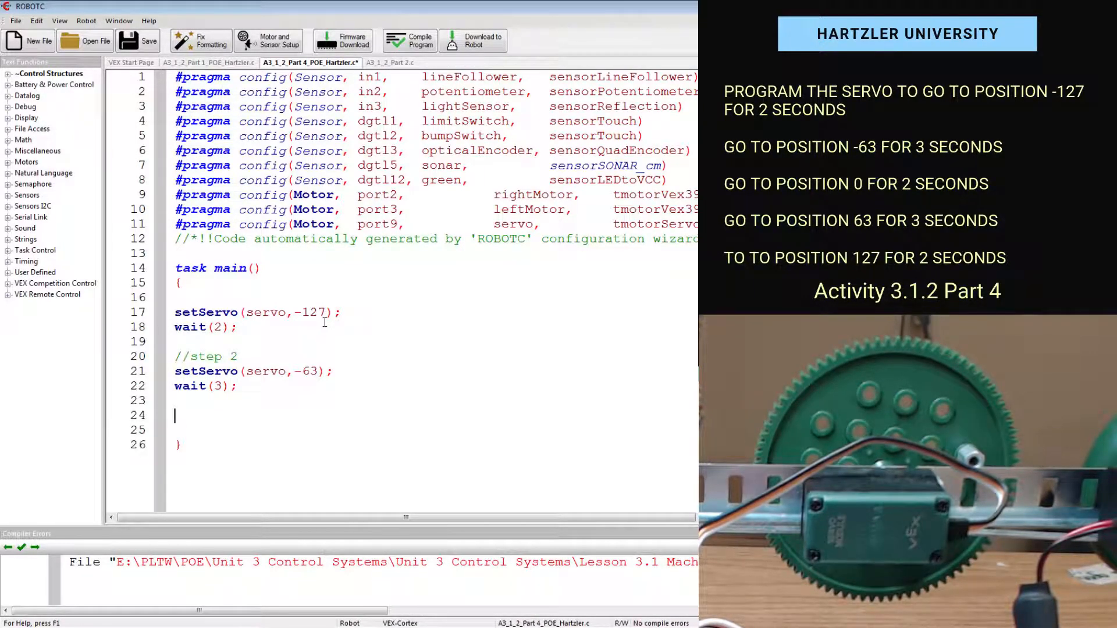
# - Add a //step 3 comment with setServo(servo,0); and wait(2);
pyautogui.write('//step')
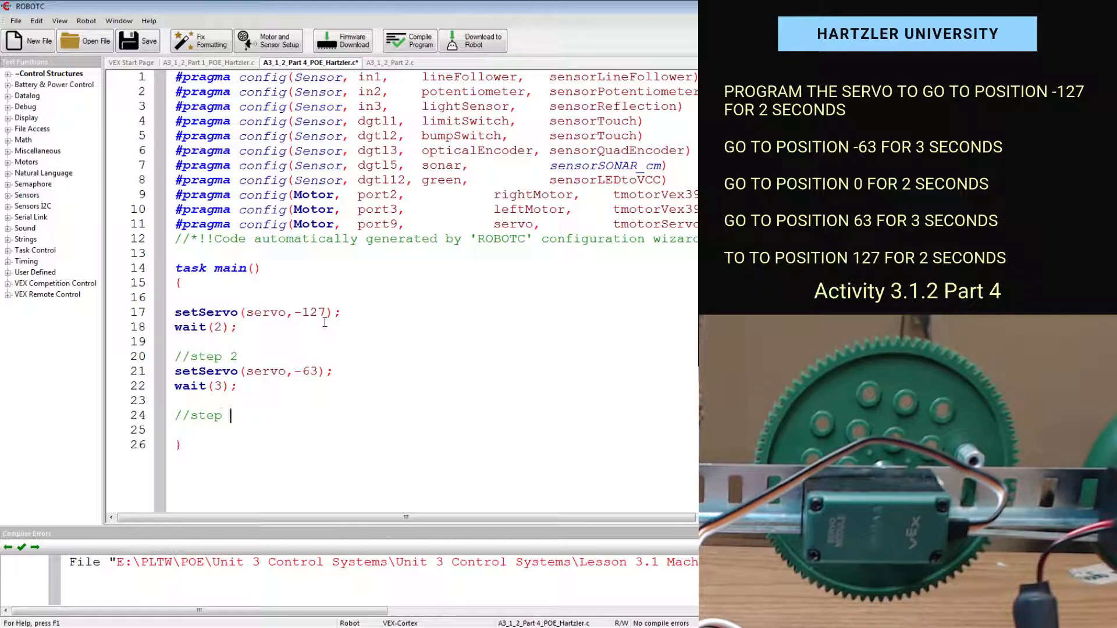
pyautogui.write('3')
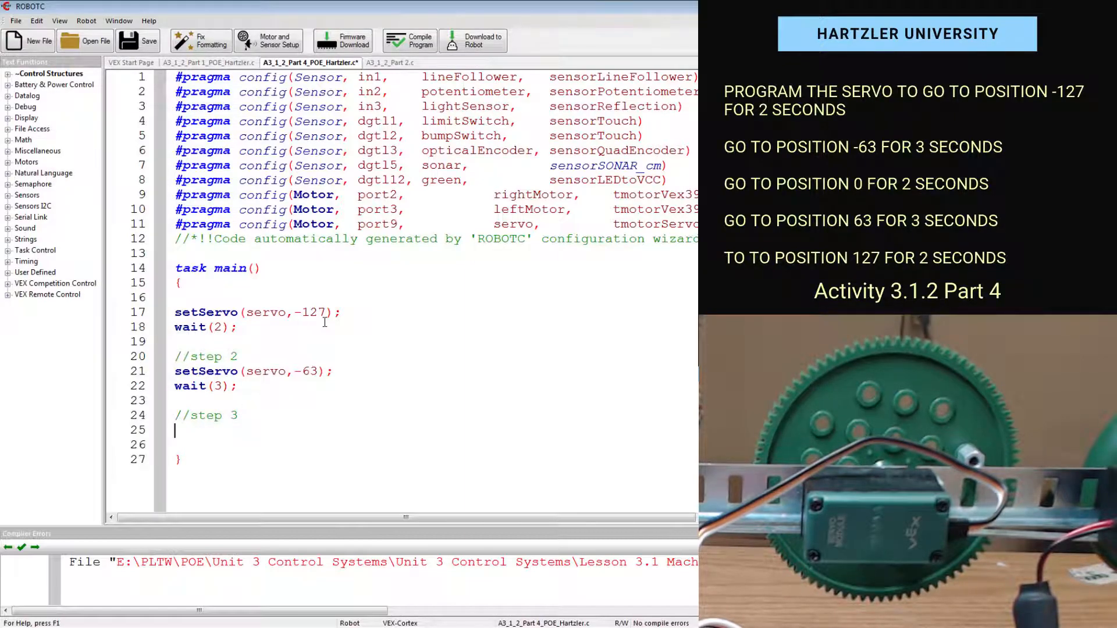
pyautogui.write('setServo')
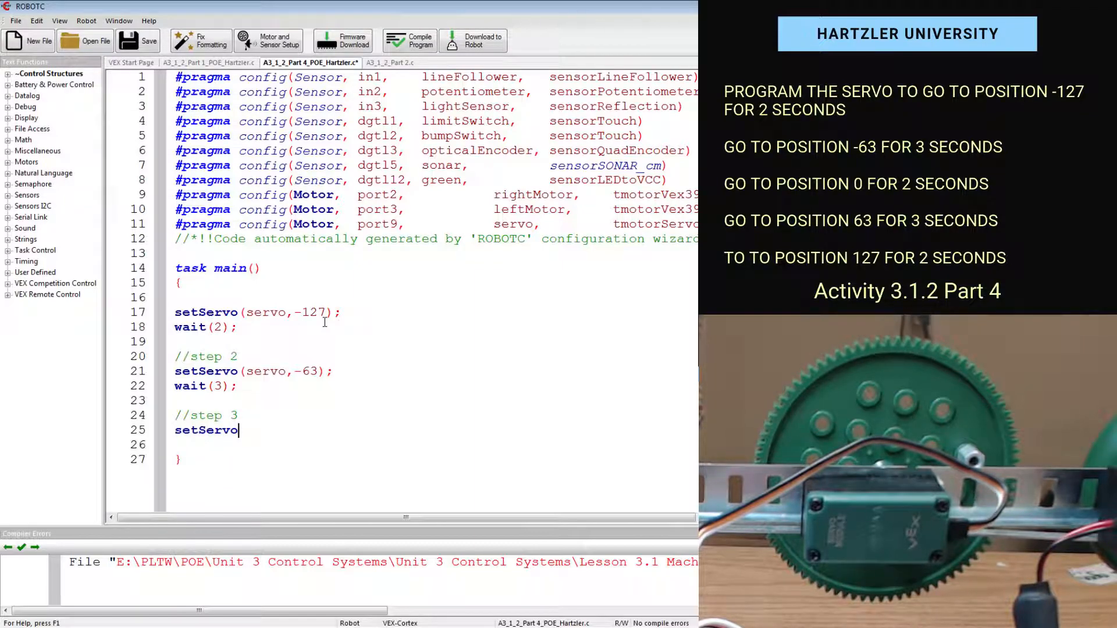
pyautogui.write('(servo,')
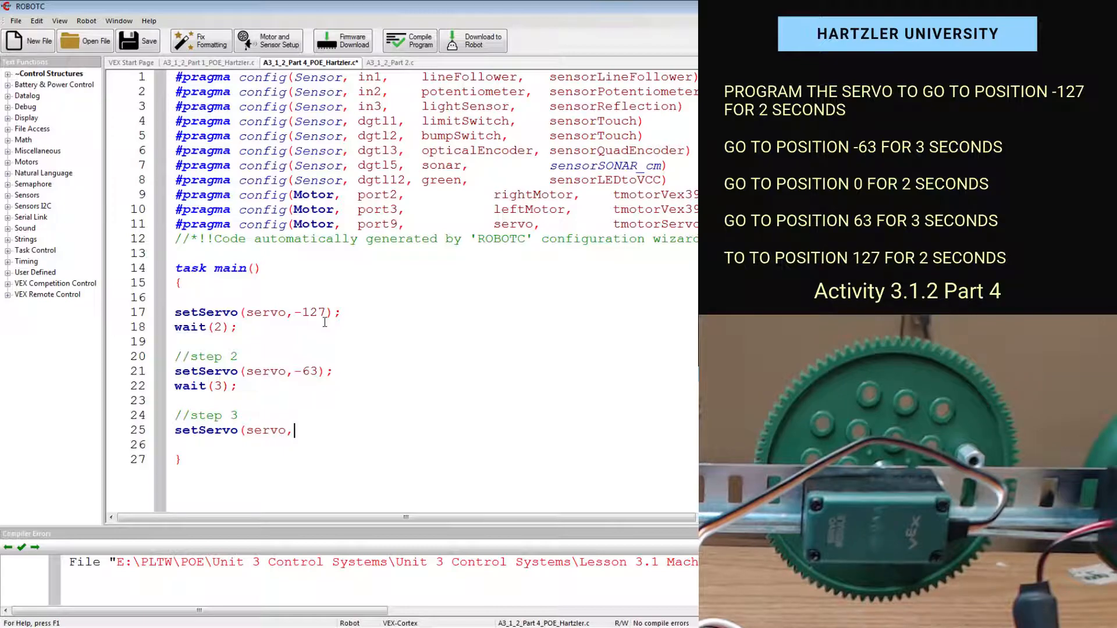
pyautogui.write('0);')
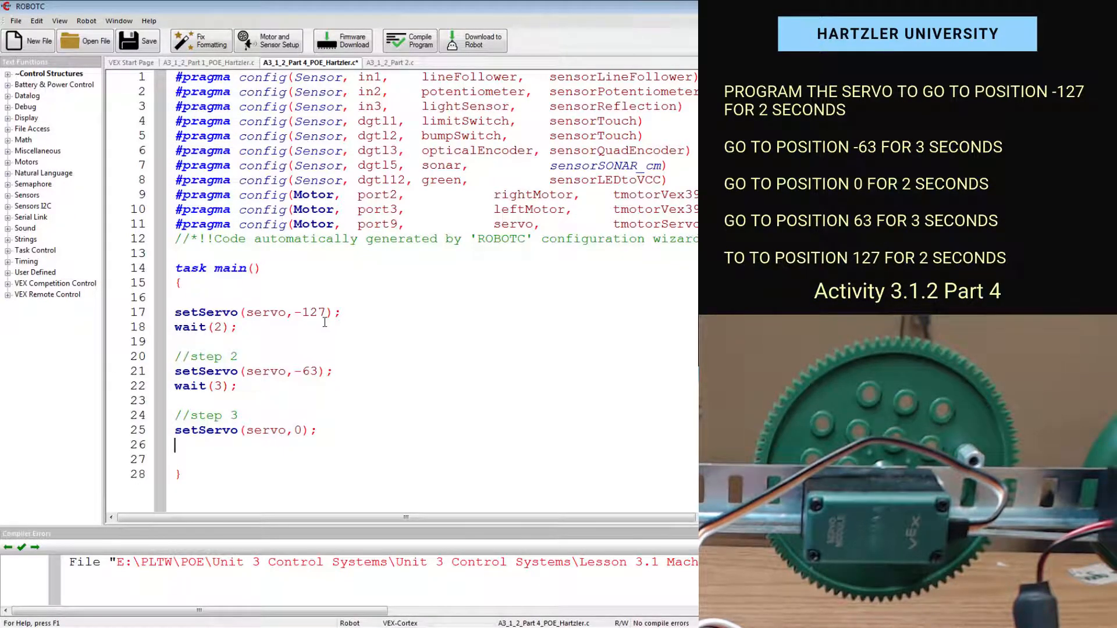
pyautogui.write('wait')
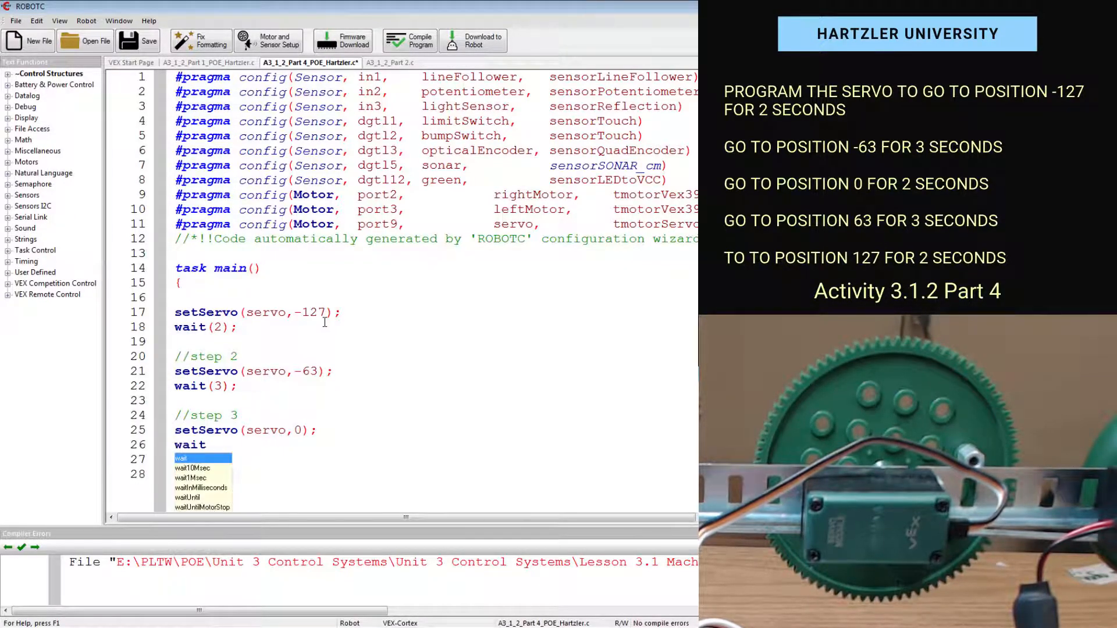
pyautogui.write('(2);')
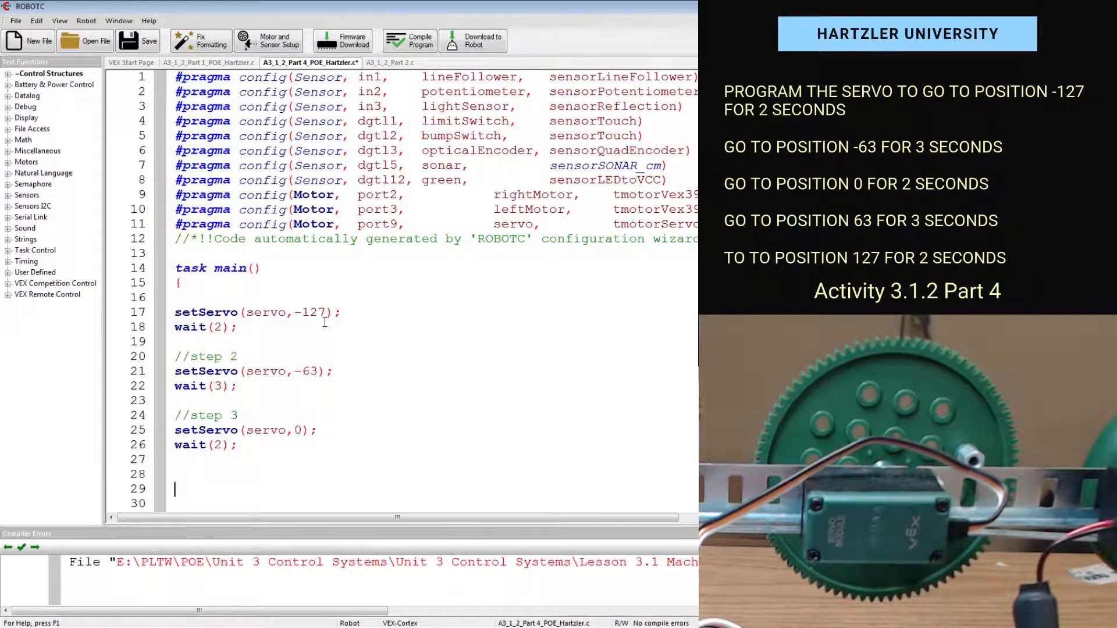
# - Add a //step 4 comment with setServo(servo,63); and wait(3);
pyautogui.write('//step')
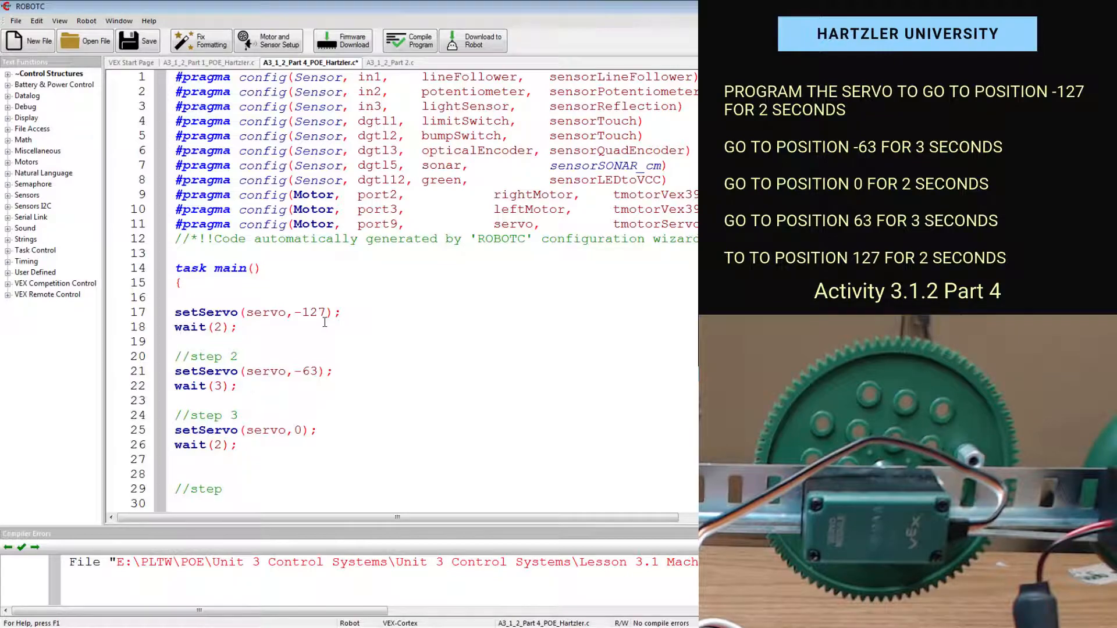
pyautogui.write('4')
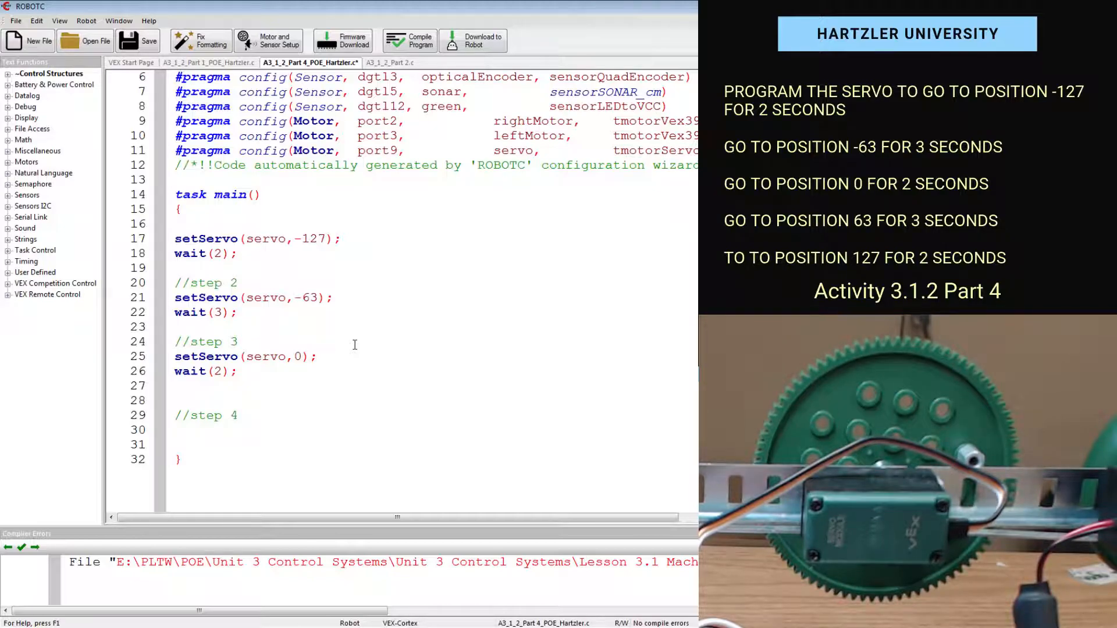
pyautogui.click(184, 431)
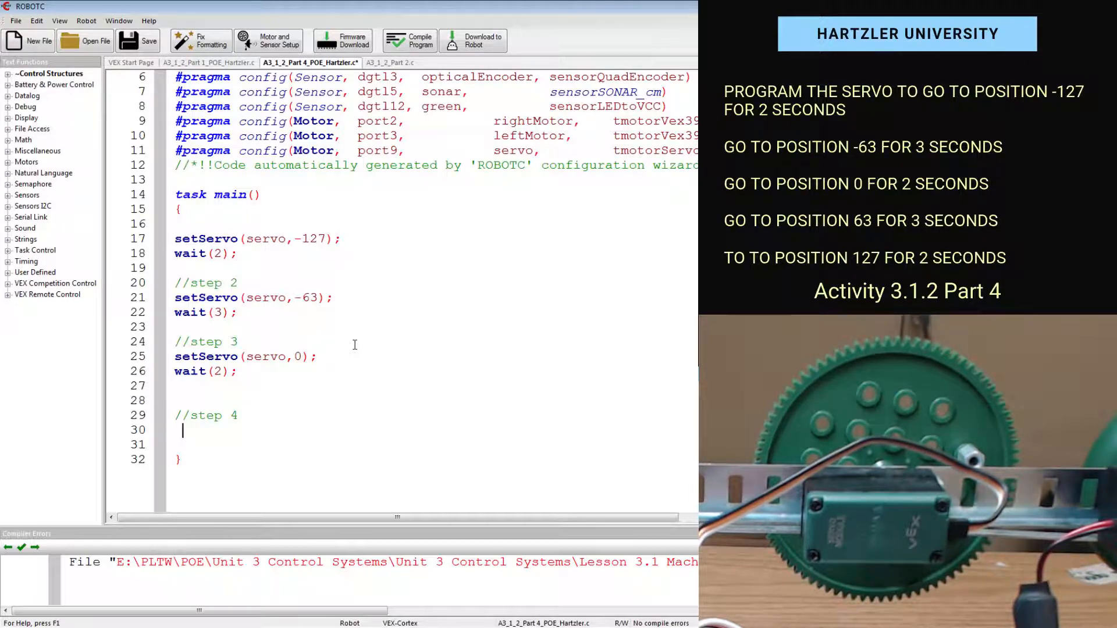
pyautogui.write('setServo')
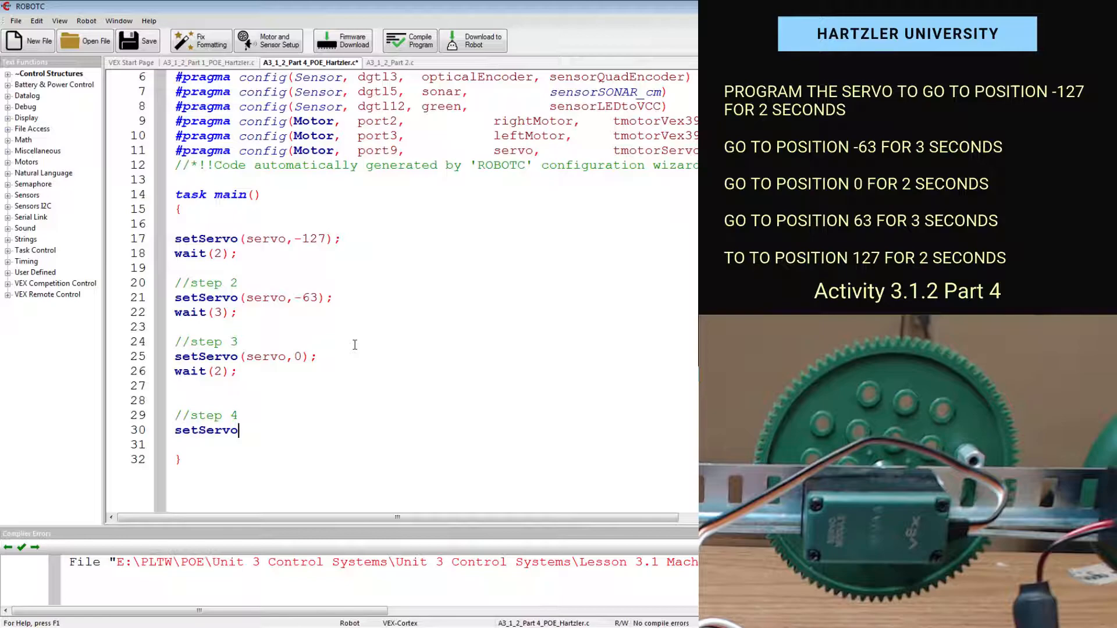
pyautogui.write('(serbo')
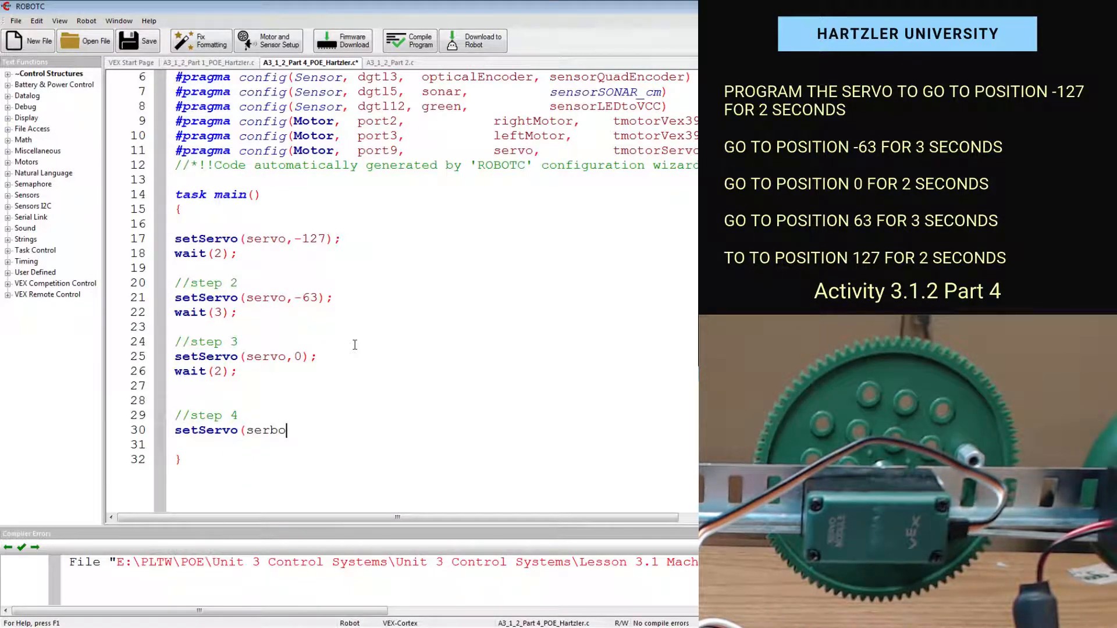
pyautogui.write('servo,')
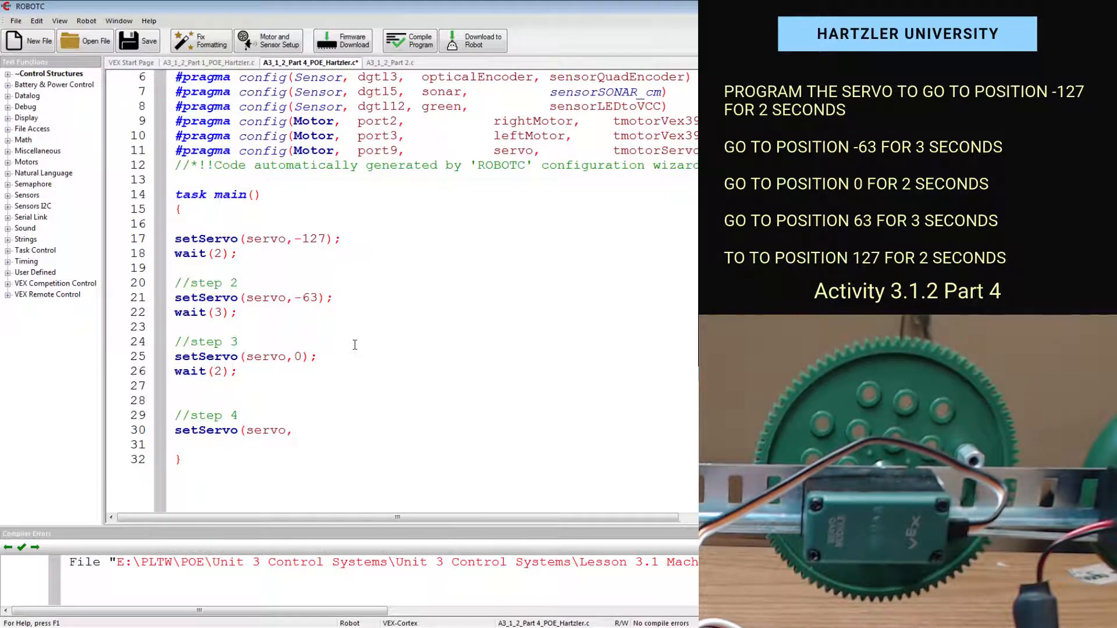
pyautogui.write('6')
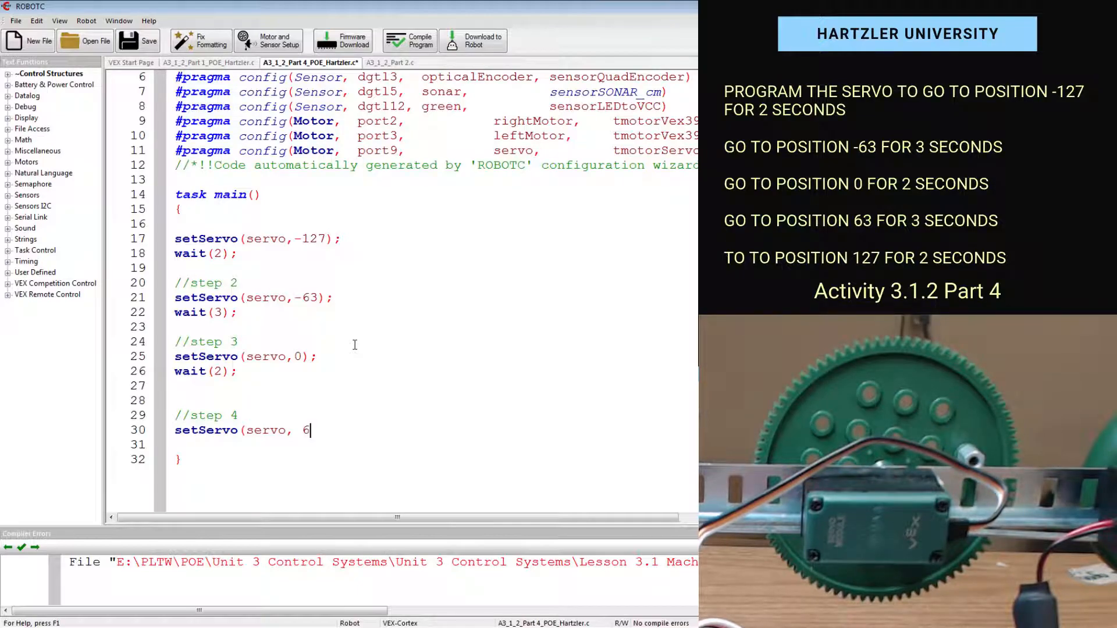
pyautogui.write('3)')
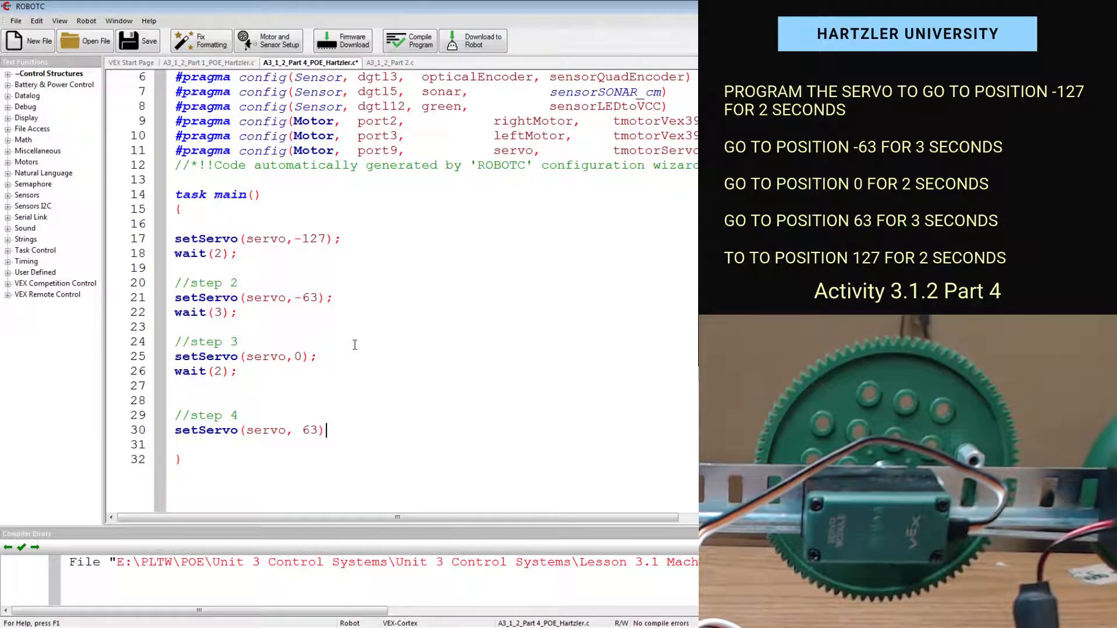
pyautogui.write('wait')
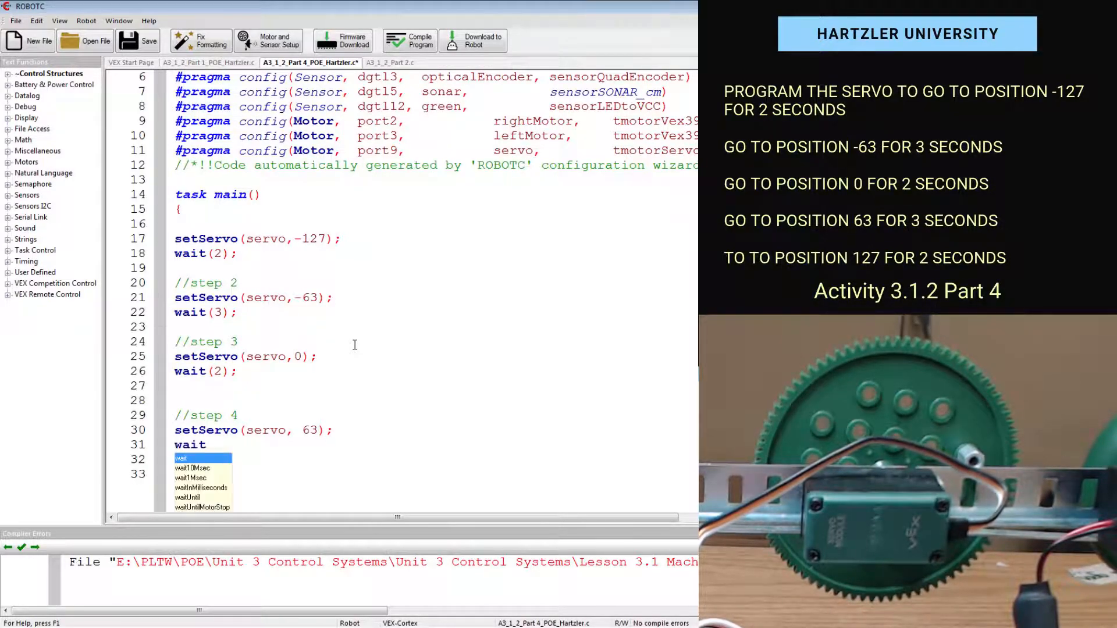
pyautogui.write('(3);')
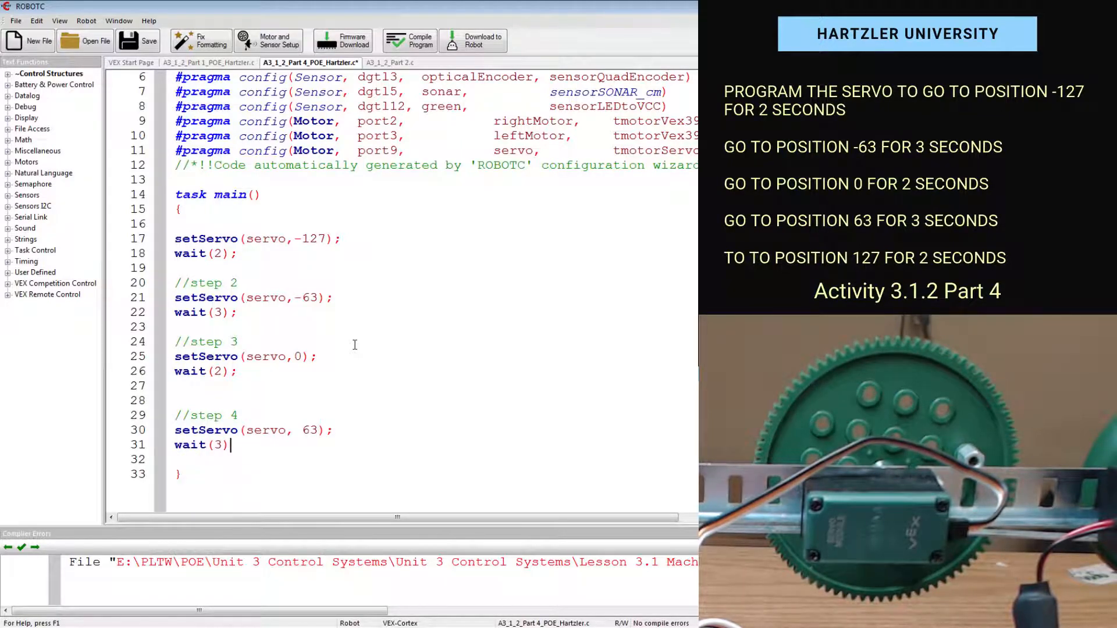
pyautogui.write(';')
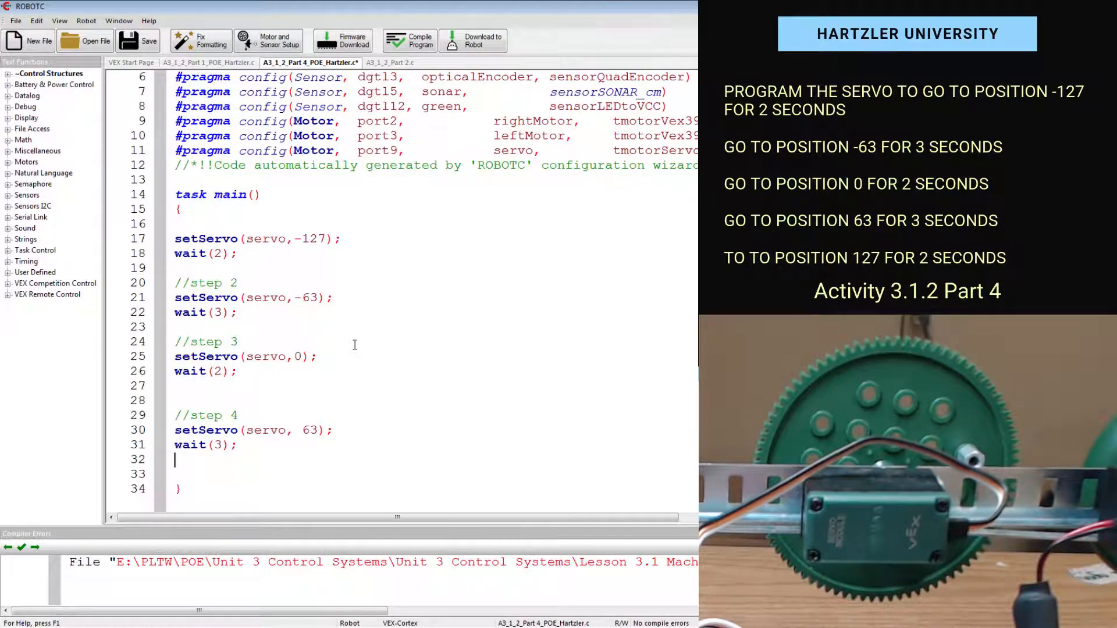
# - Add a //step 5 comment with setServo(servo,127); and wait(2);
pyautogui.write('//se')
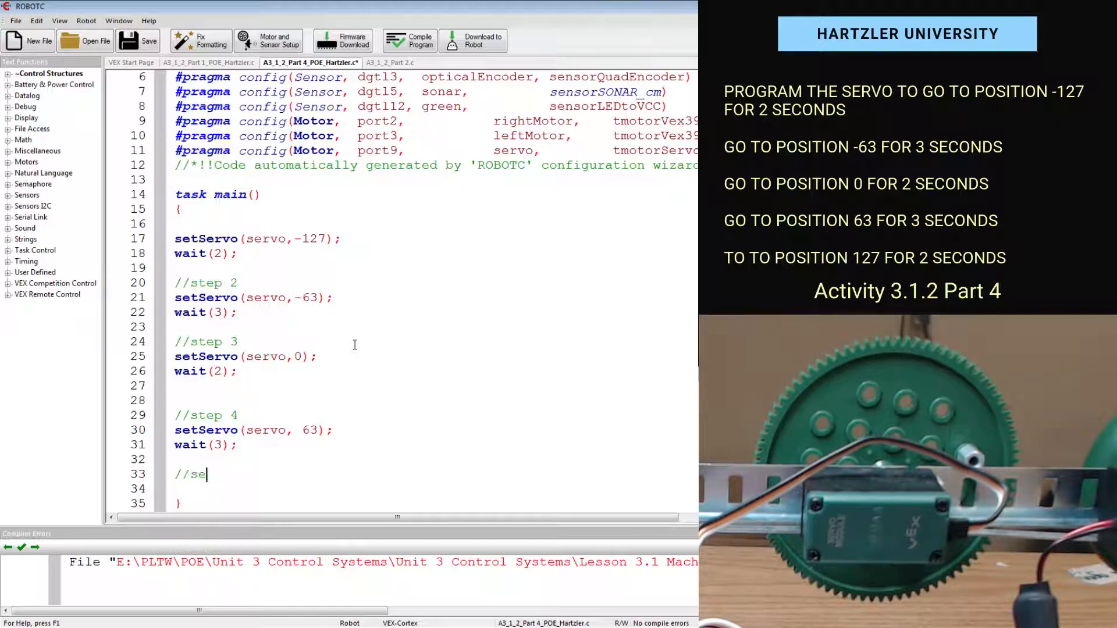
pyautogui.write('tep 5')
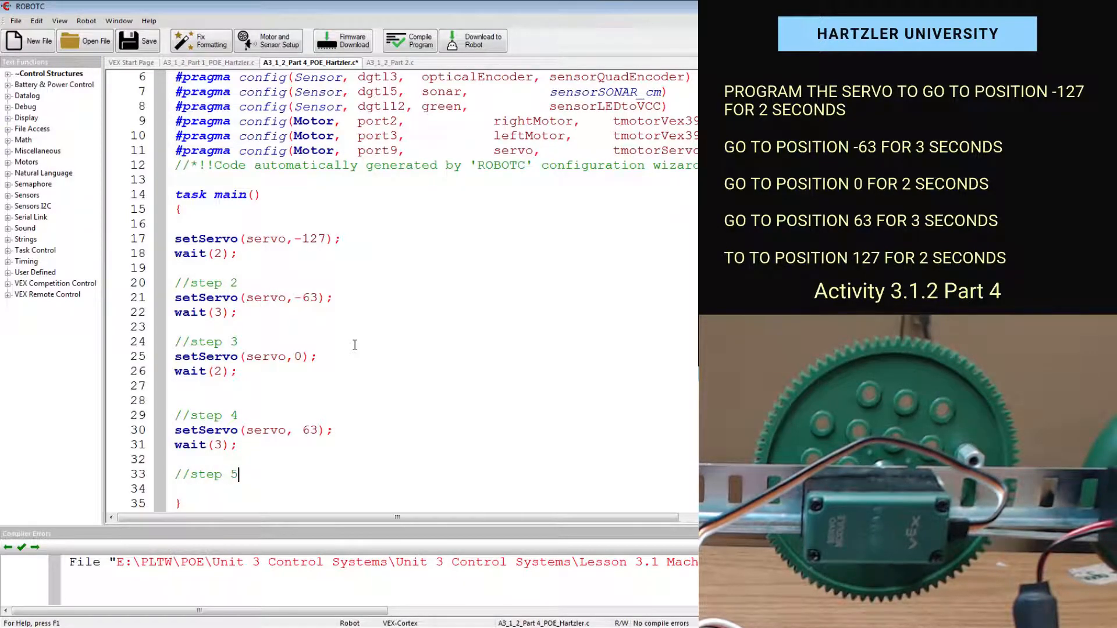
pyautogui.write('setServo')
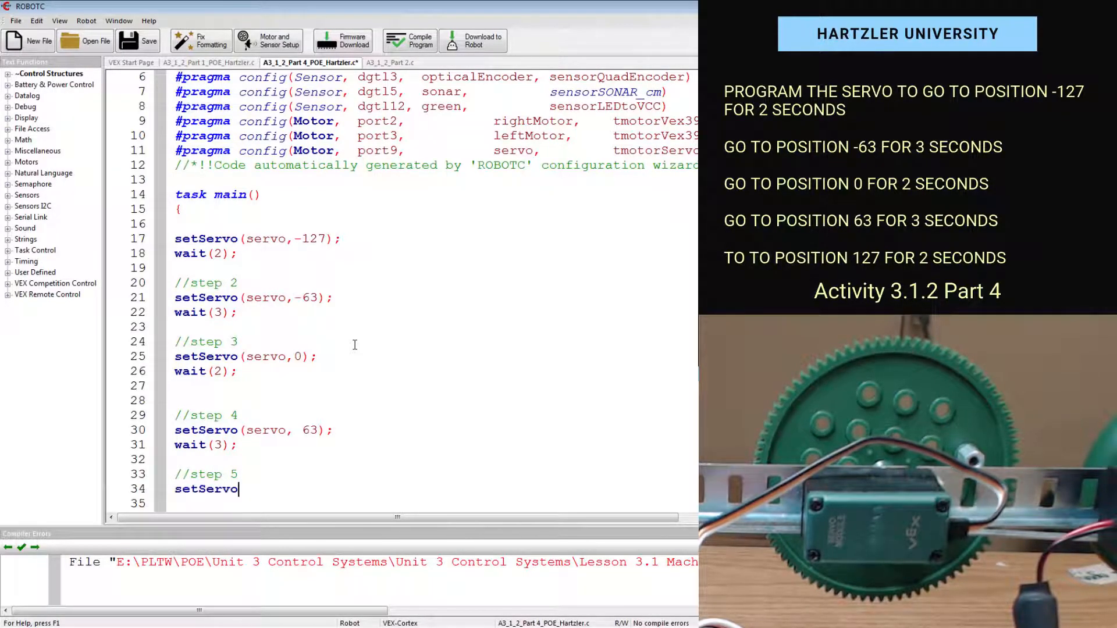
pyautogui.write('(servo,')
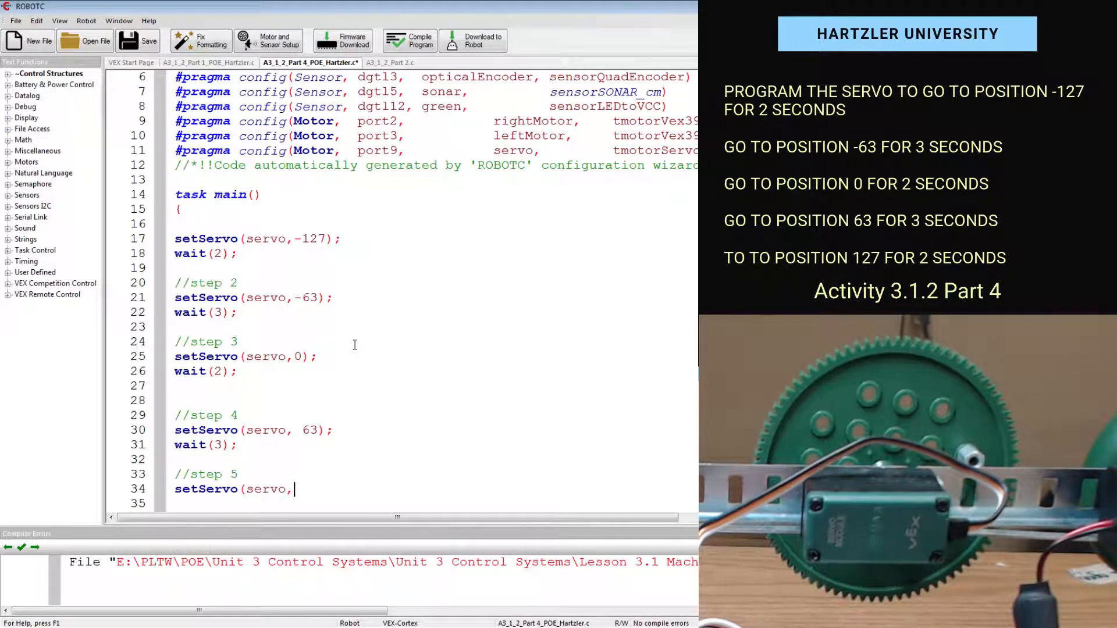
pyautogui.write('127);')
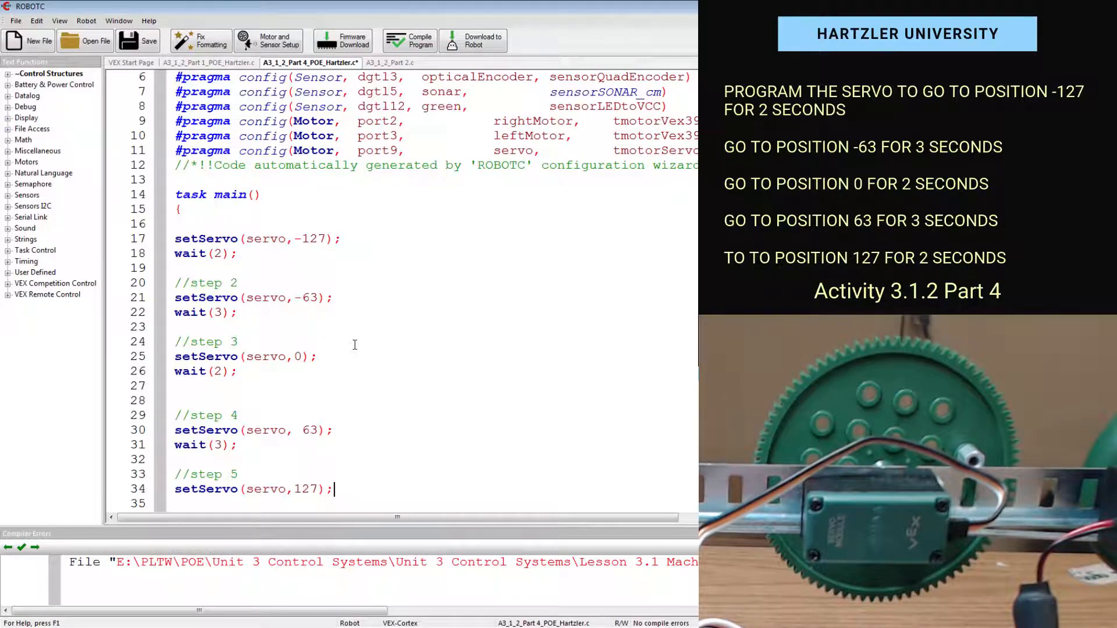
pyautogui.write('wait')
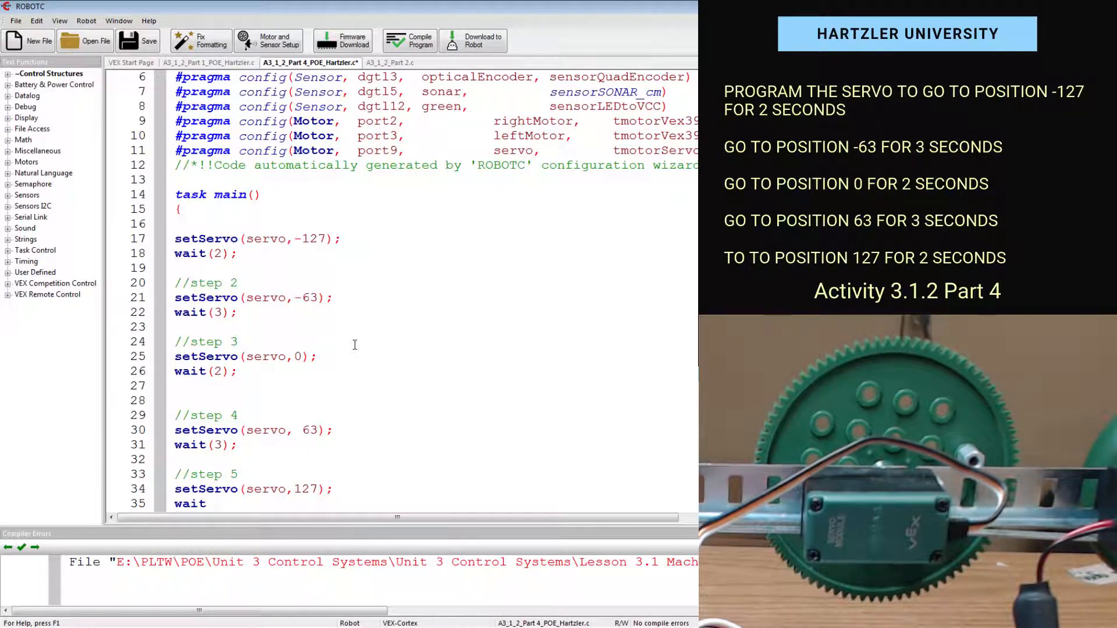
pyautogui.write('(')
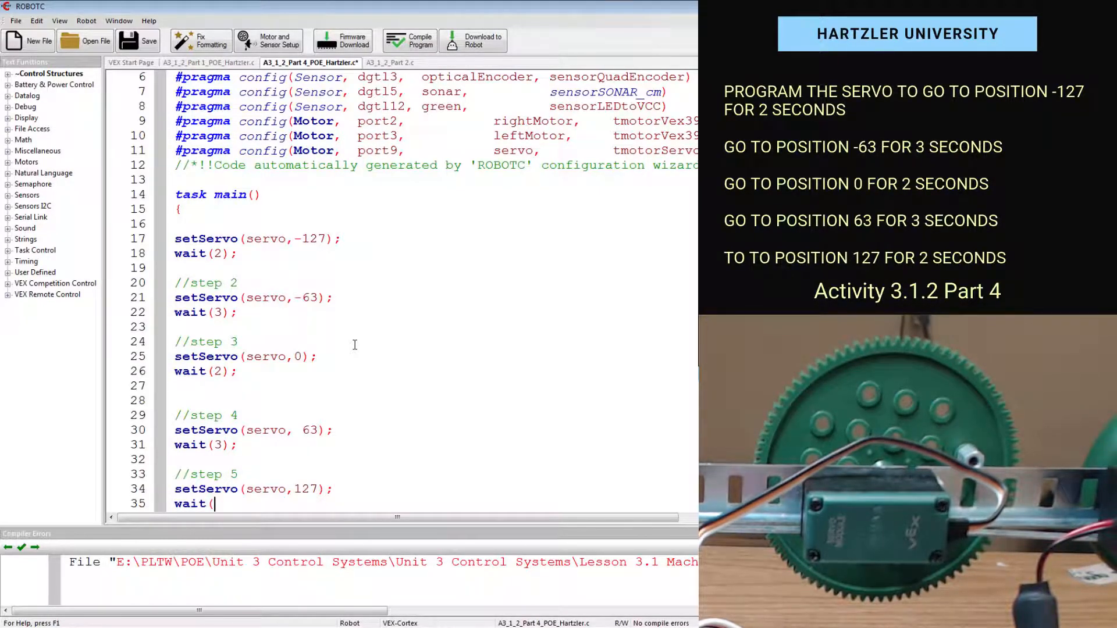
pyautogui.write('2);')
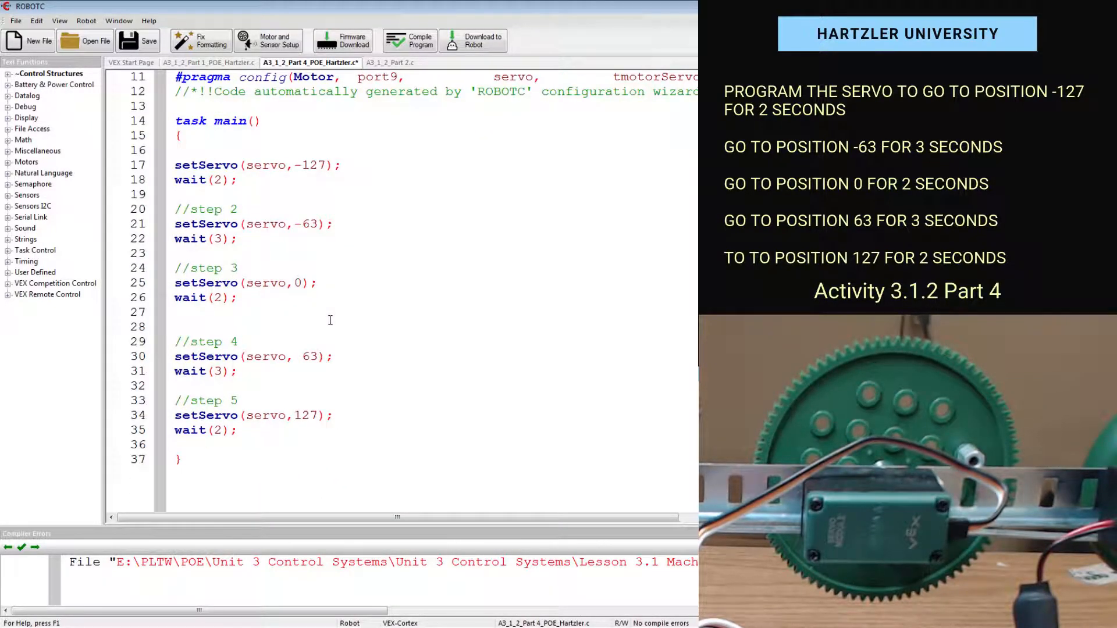
pyautogui.moveTo(184, 164); pyautogui.dragTo(237, 179)
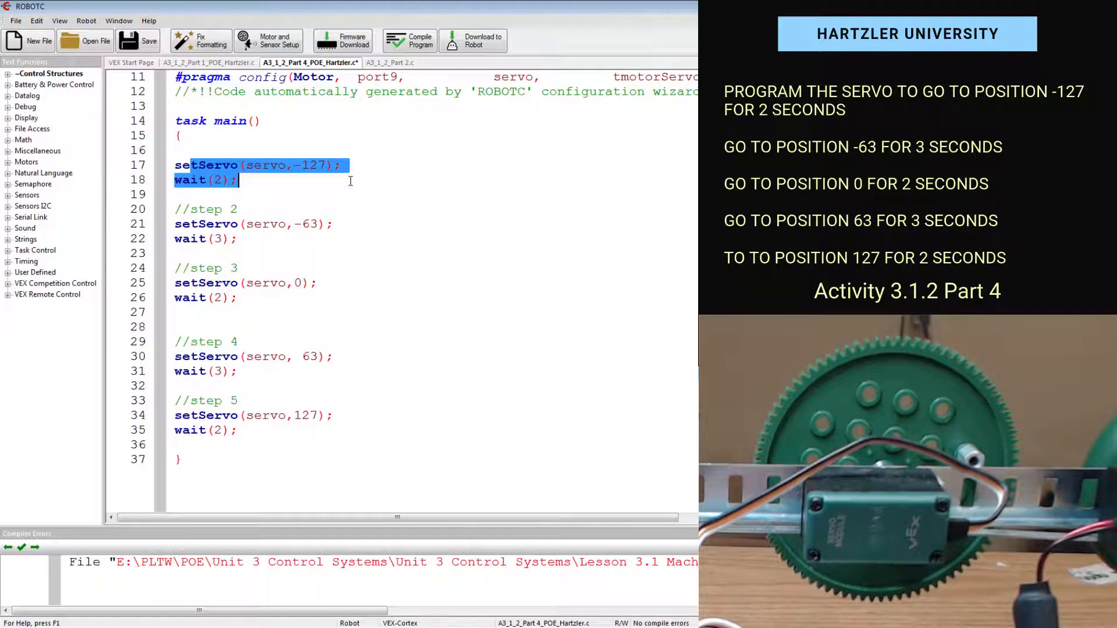
pyautogui.moveTo(325, 171)
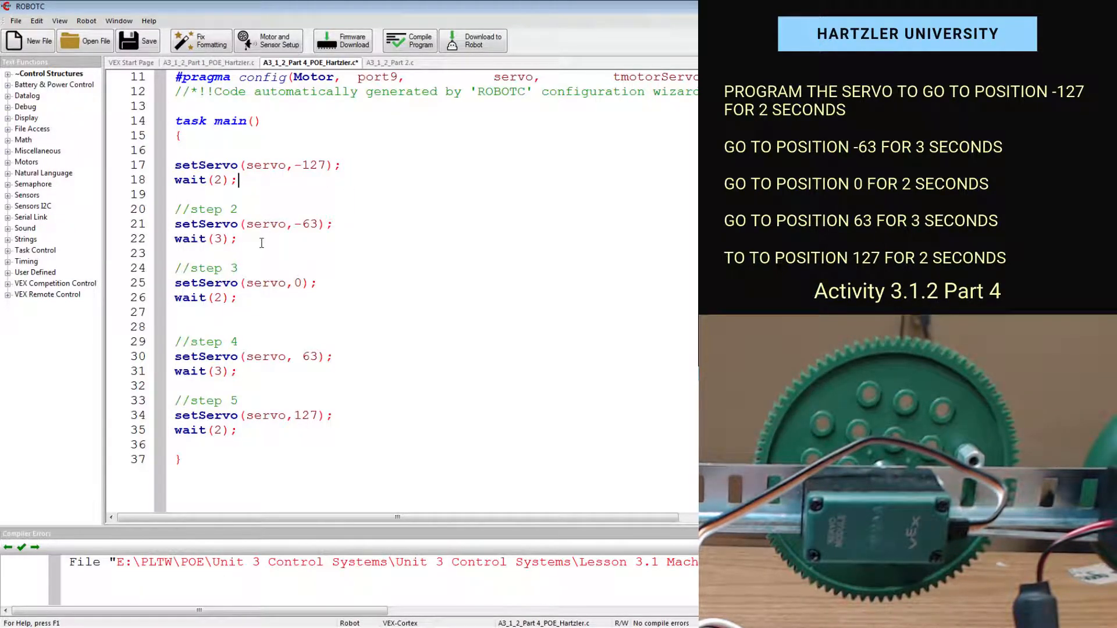
pyautogui.moveTo(199, 224); pyautogui.dragTo(238, 238)
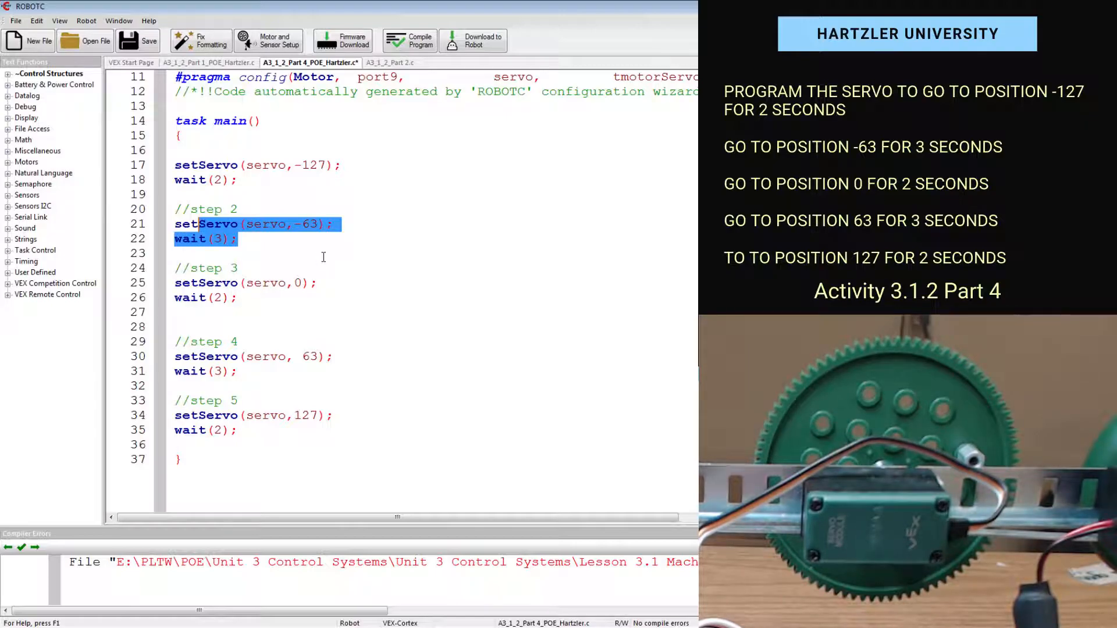
pyautogui.click(240, 238)
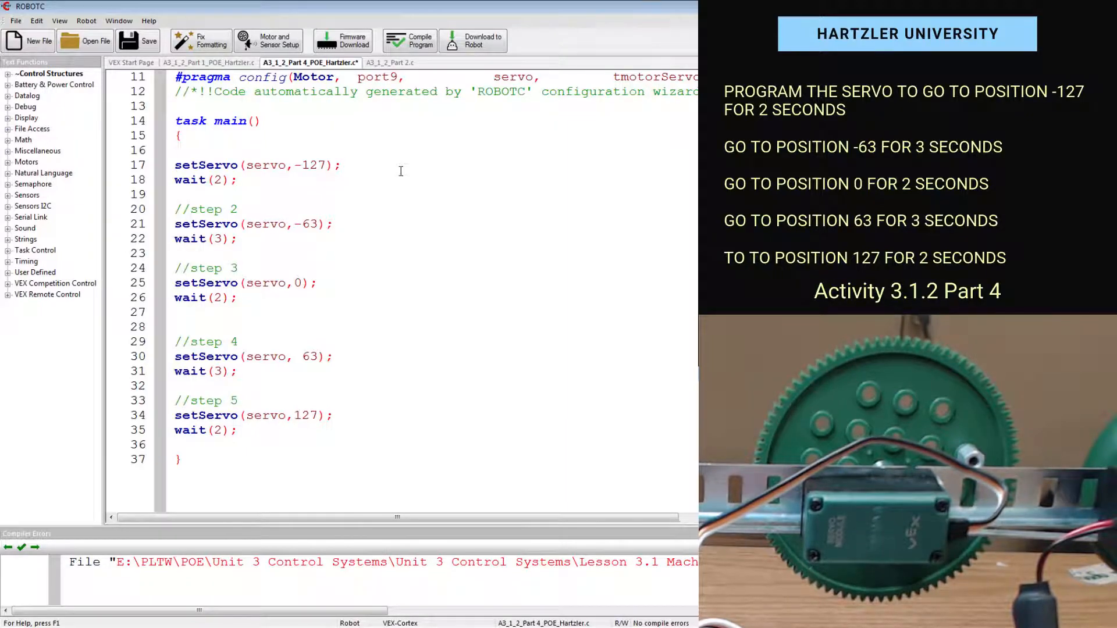
# - Annotate the first setServo line with the inline comment //set servo to -127
pyautogui.write('//')
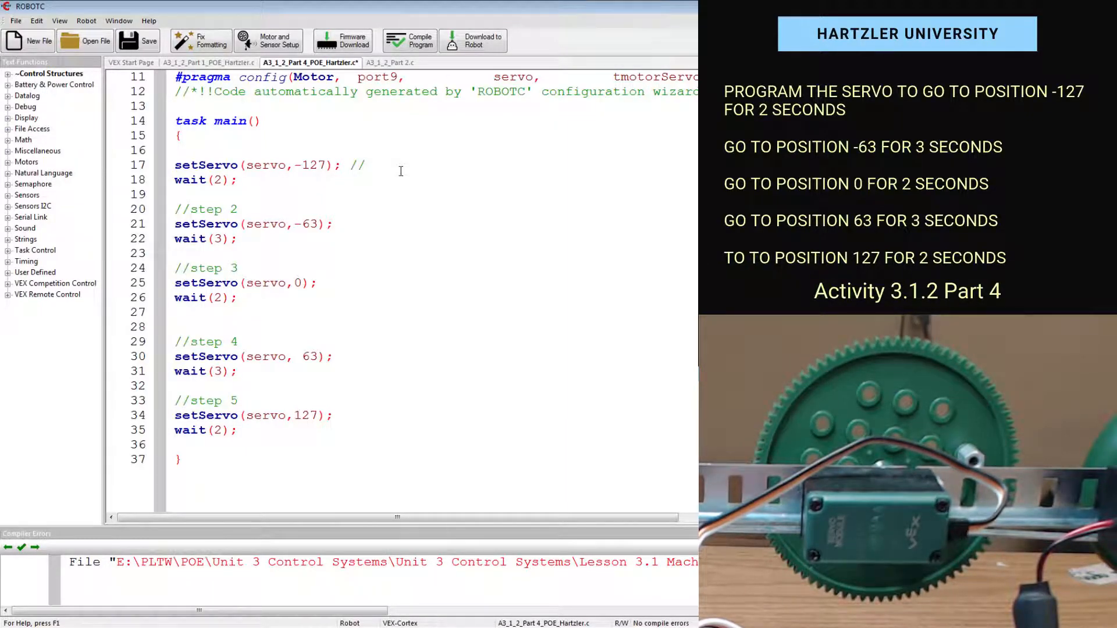
pyautogui.write('set serv')
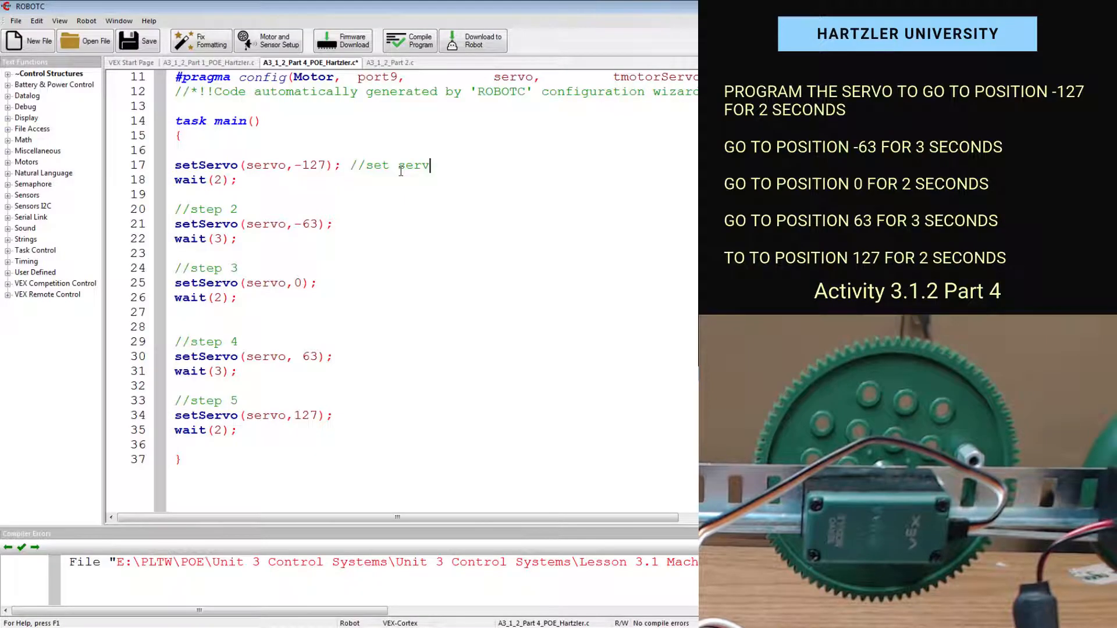
pyautogui.write('to')
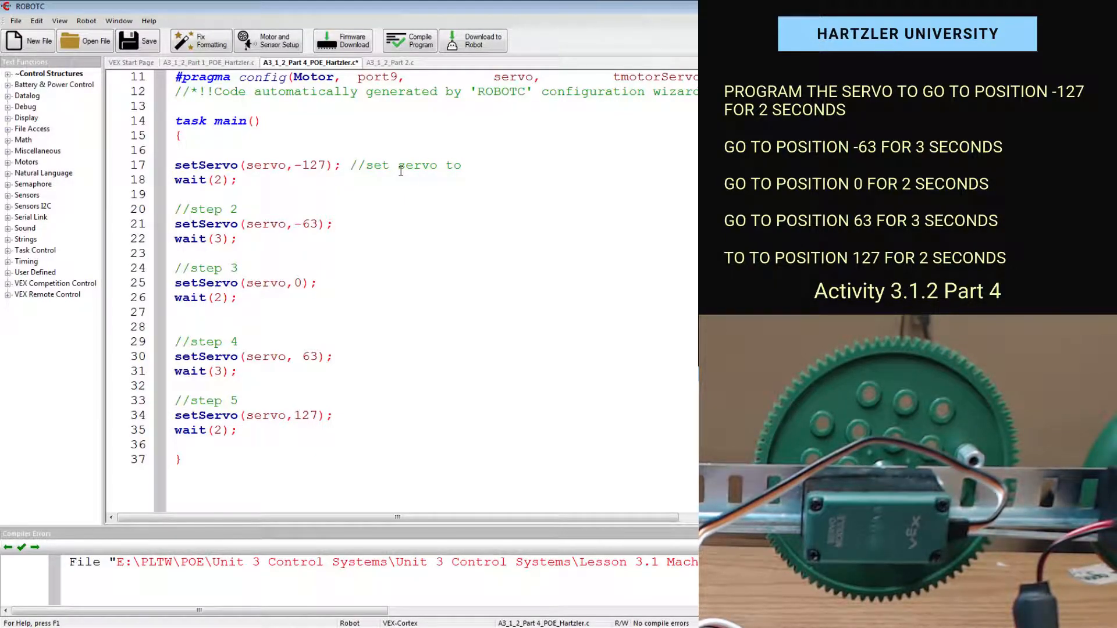
pyautogui.write('-127')
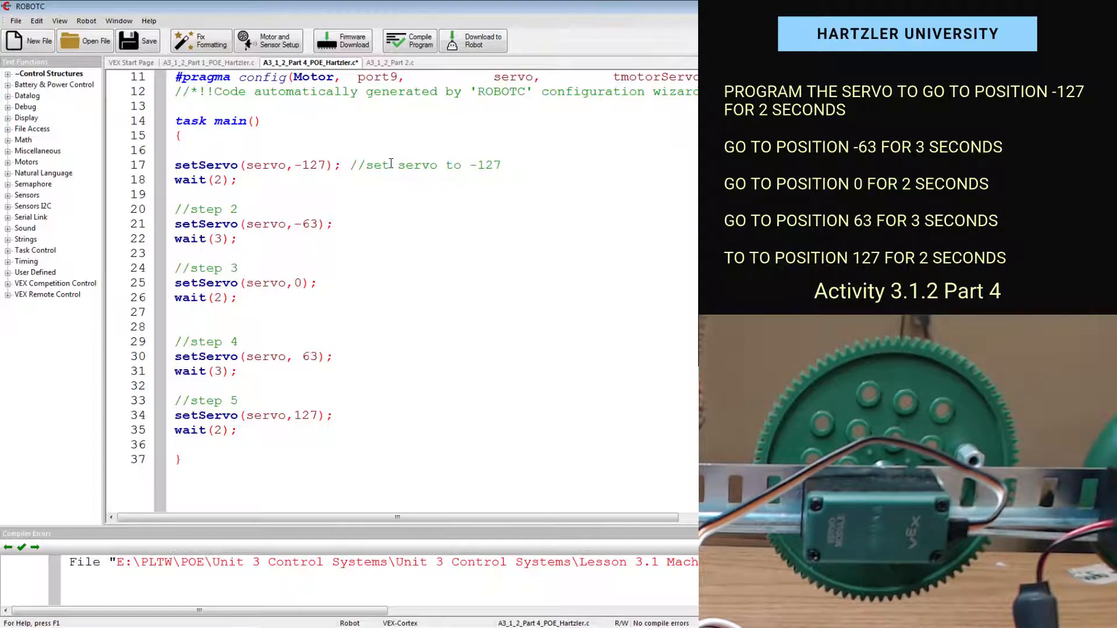
pyautogui.moveTo(288, 164); pyautogui.dragTo(178, 312)
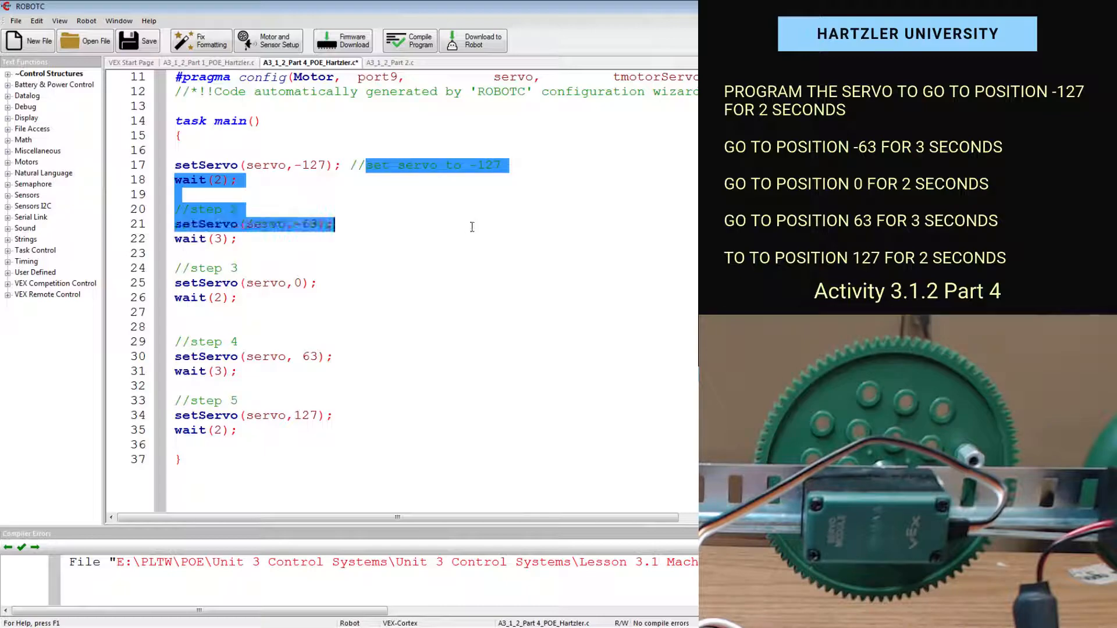
pyautogui.click(506, 175)
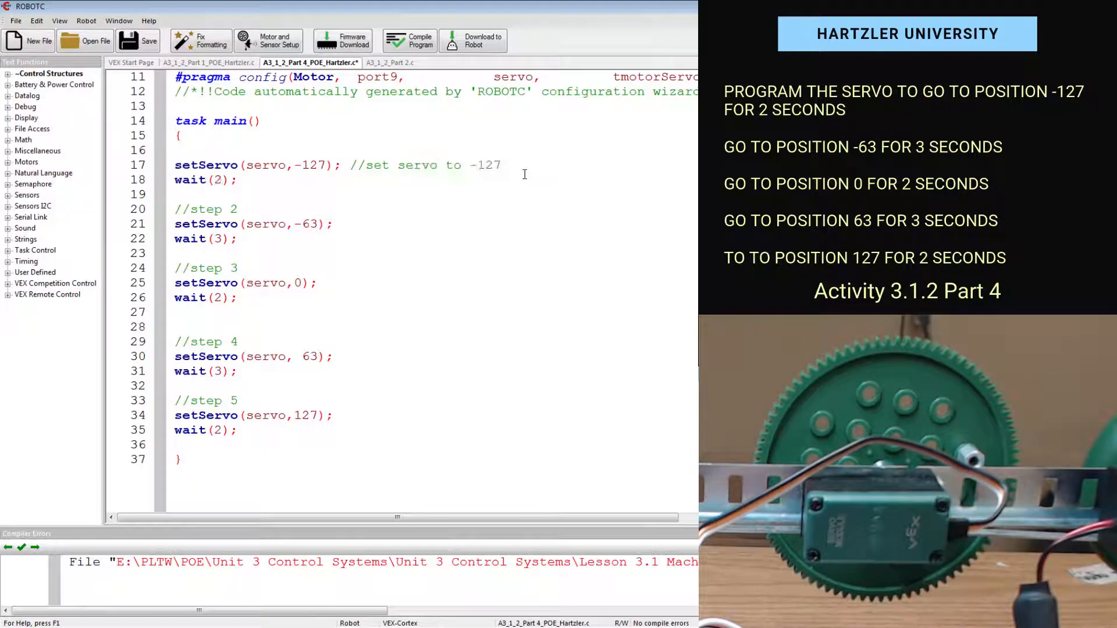
pyautogui.doubleClick(230, 268)
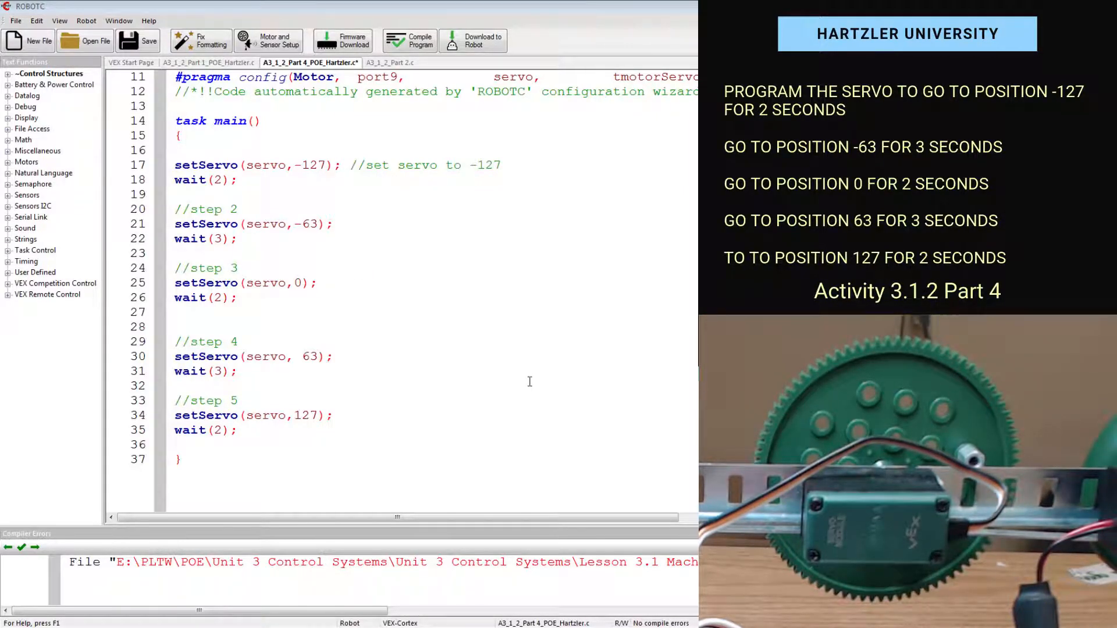
# - Compile the program, download it to the VEX Cortex and start it running the servo
pyautogui.click(409, 39)
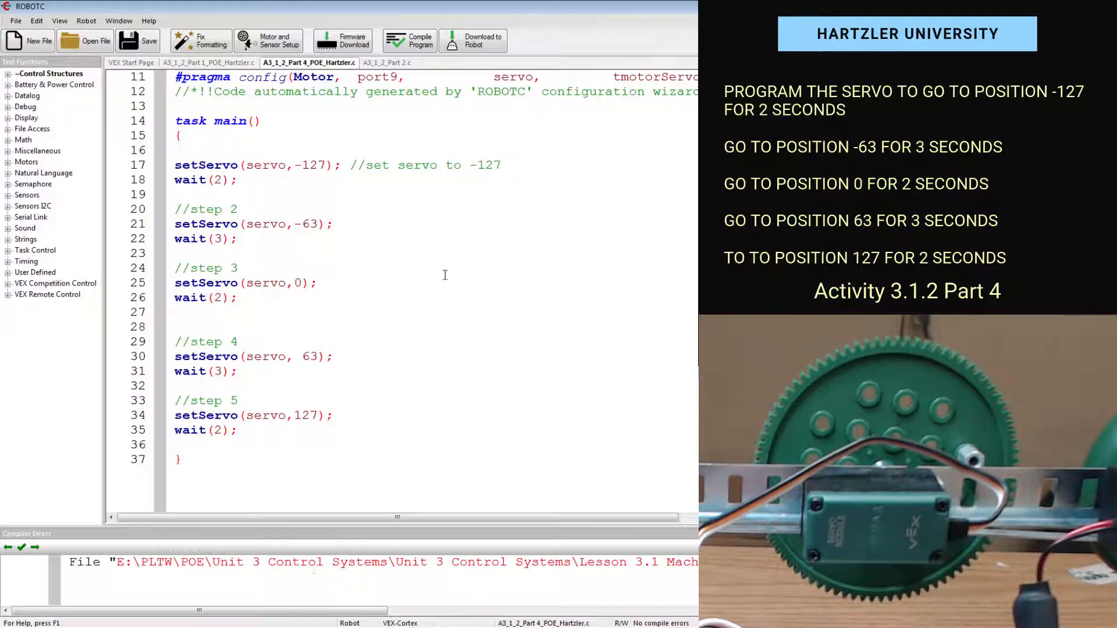
pyautogui.click(473, 40)
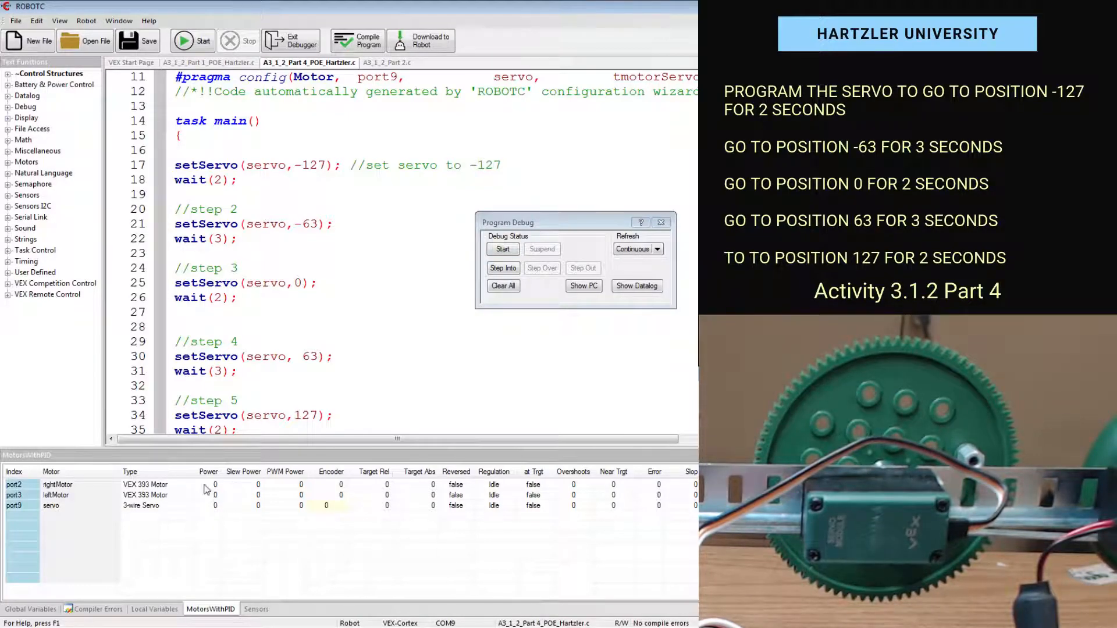
pyautogui.moveTo(213, 508)
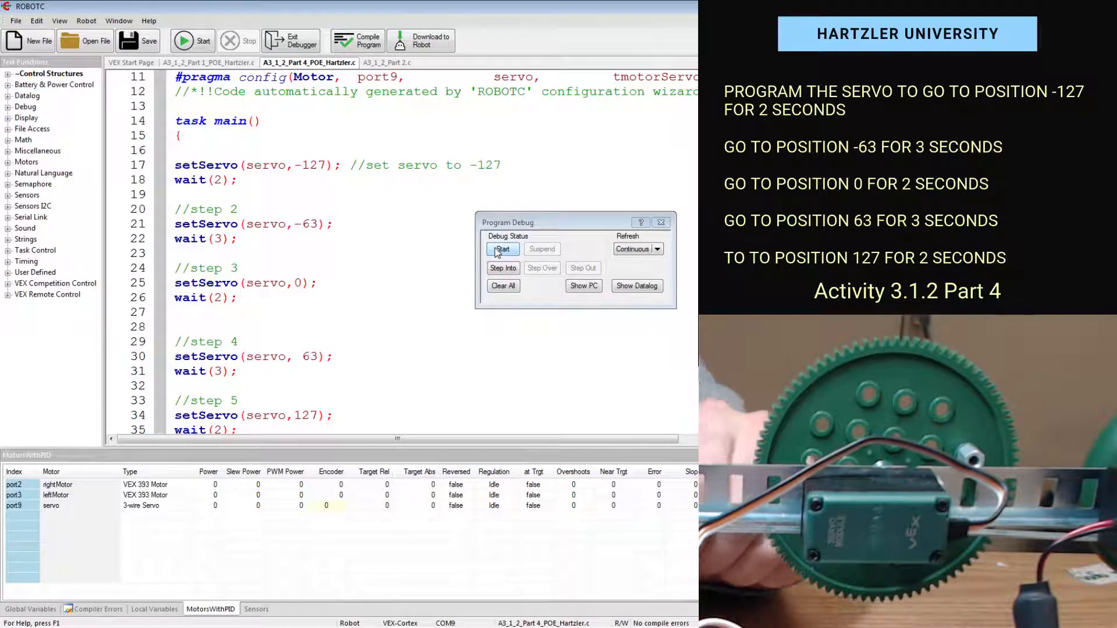
pyautogui.click(503, 249)
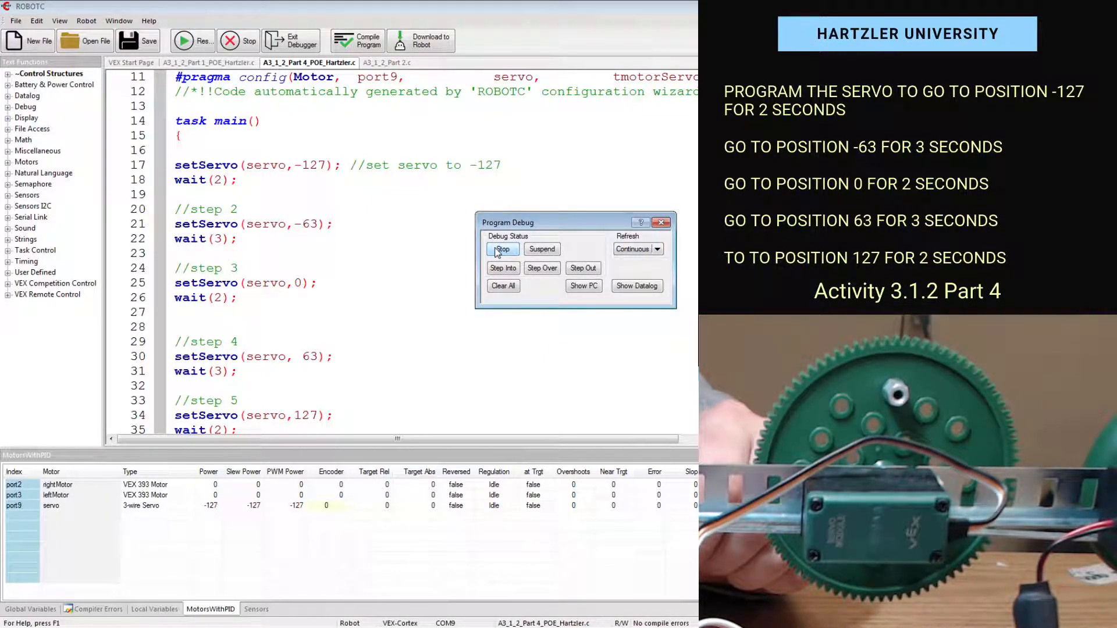